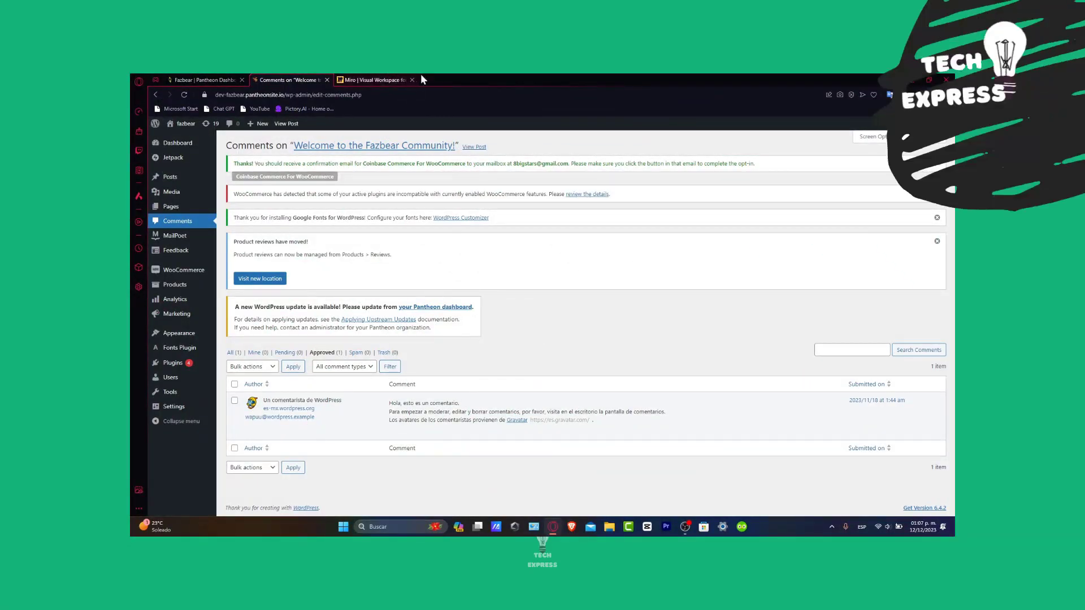
- Switch to the Miro boards dashboard, then go to the Shopify blog's Blogger posts list
{"action": "left_click", "coordinate": [374, 79]}
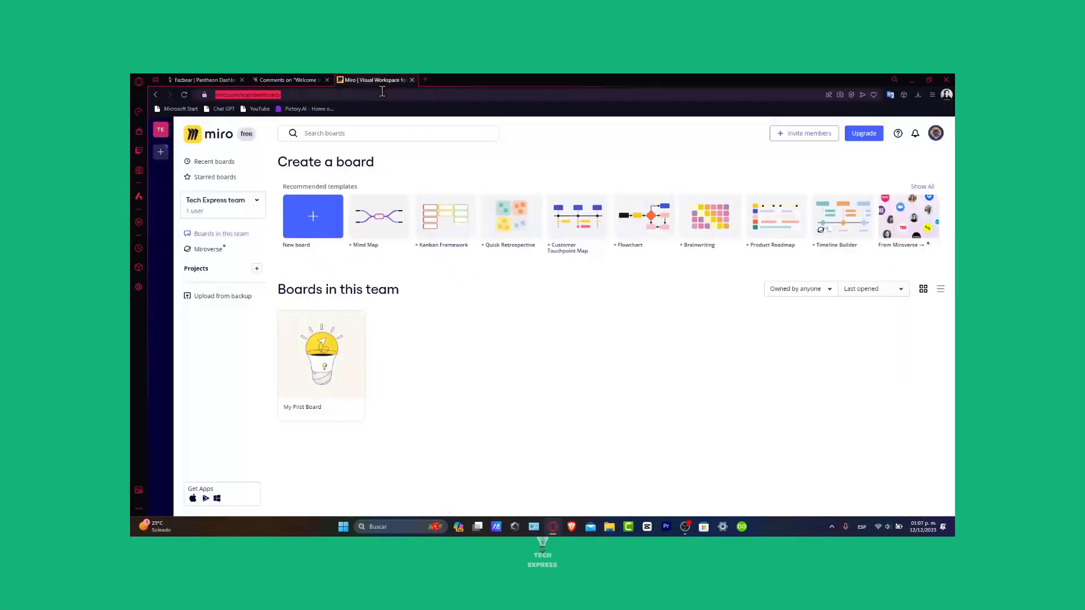
{"action": "left_click", "coordinate": [373, 80]}
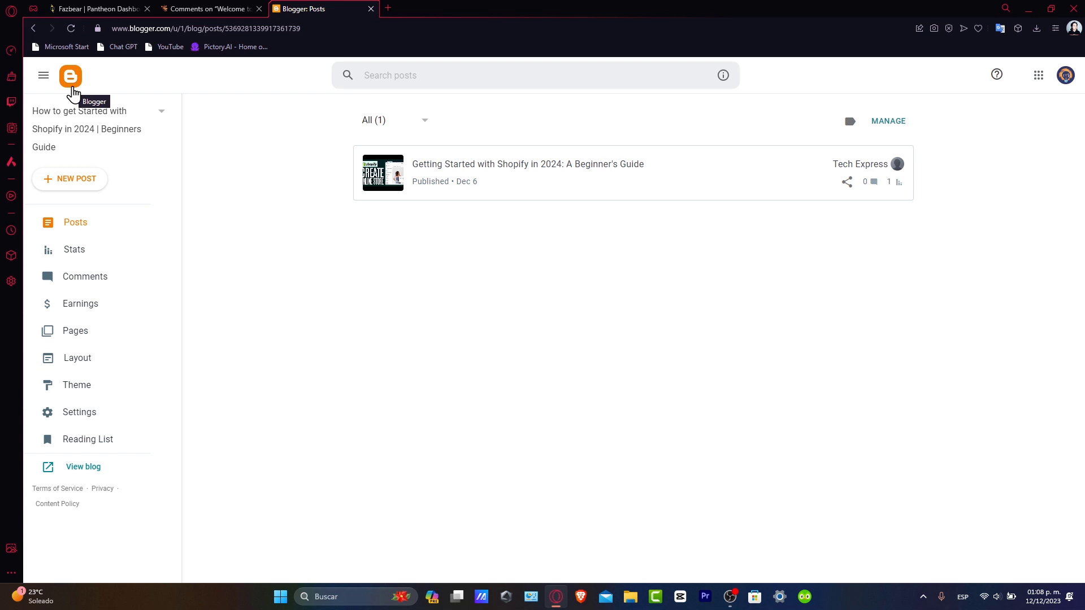
{"action": "mouse_move", "coordinate": [225, 290]}
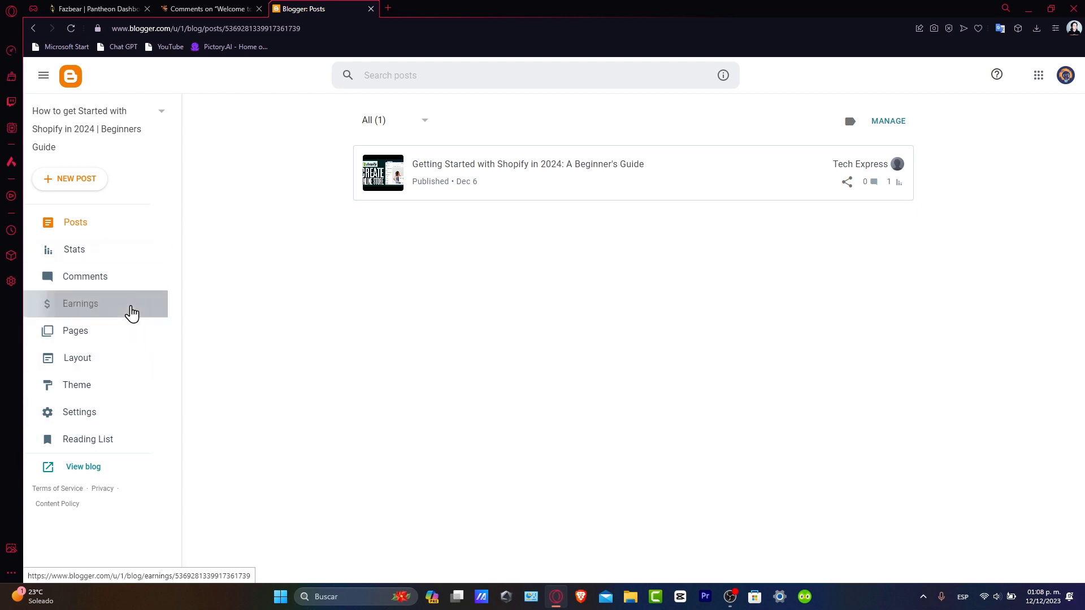
- From Blogger's Earnings page, open the GO TO ADSENSE link in a new tab
{"action": "left_click", "coordinate": [80, 303]}
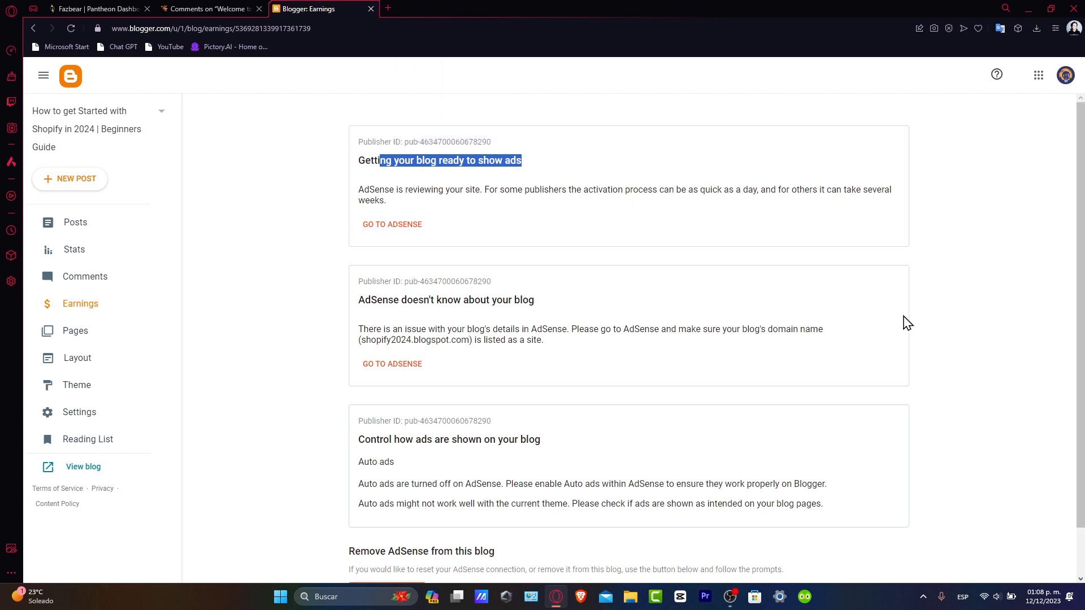
{"action": "scroll", "scroll_direction": "down", "scroll_amount": 3}
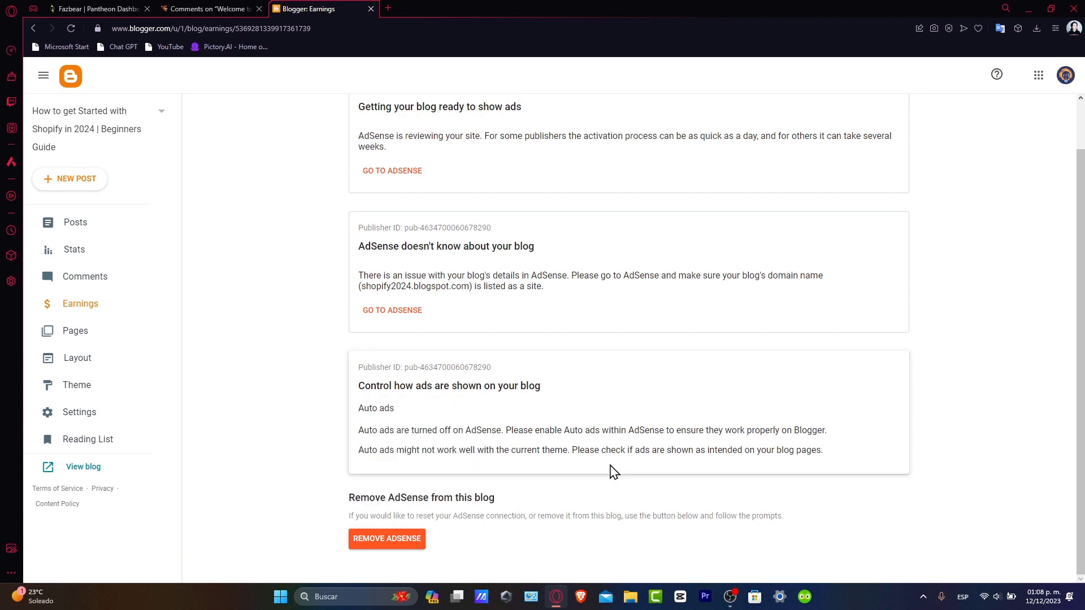
{"action": "right_click", "coordinate": [391, 170]}
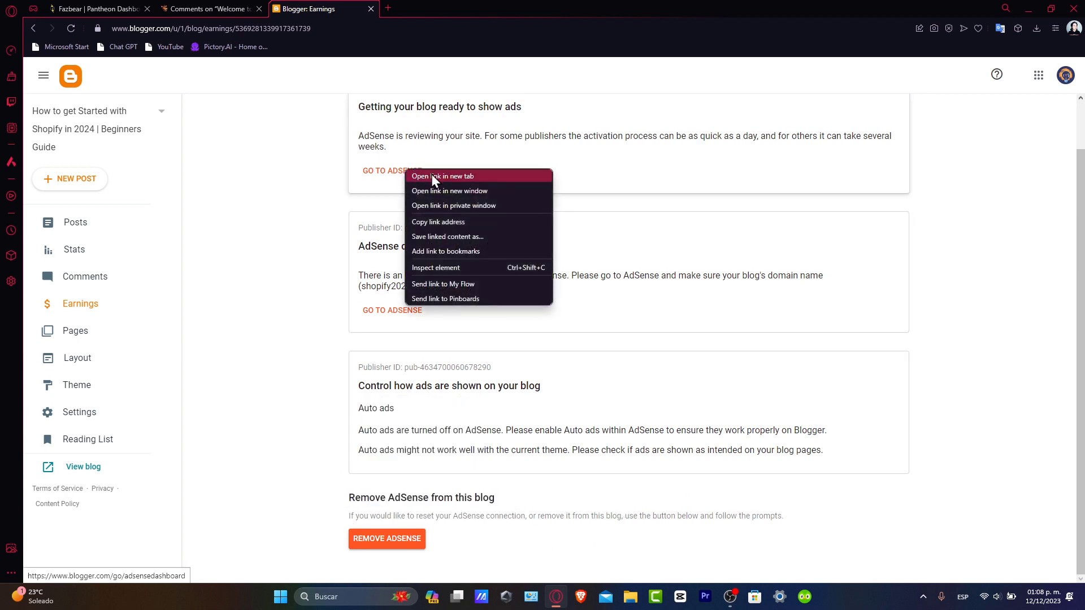
{"action": "left_click", "coordinate": [443, 175]}
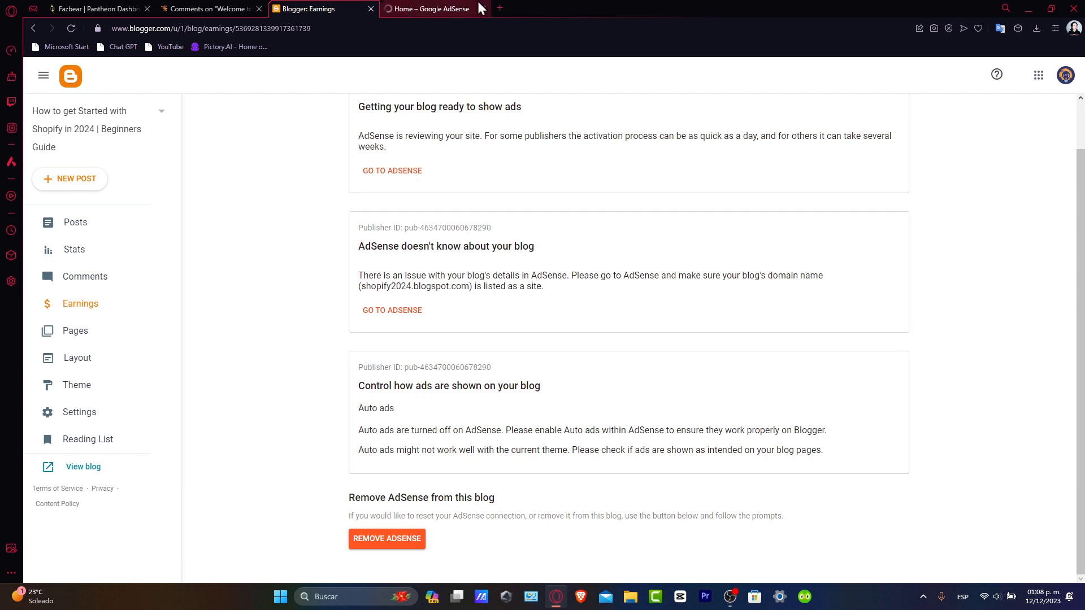
- Review the AdSense home page, then return to a blank new Blogger post
{"action": "left_click", "coordinate": [428, 9]}
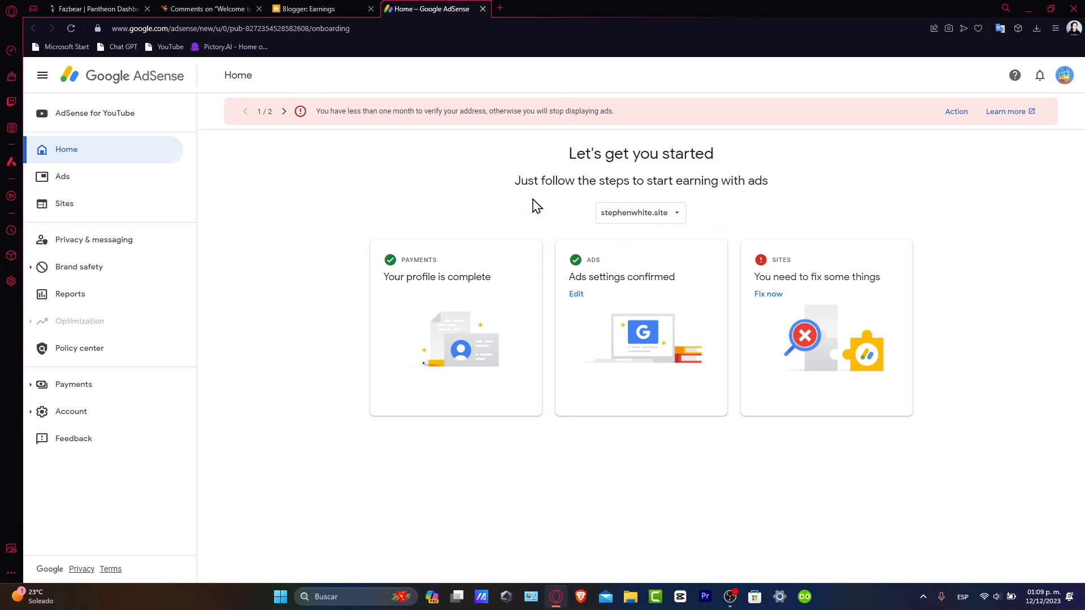
{"action": "left_click", "coordinate": [321, 9]}
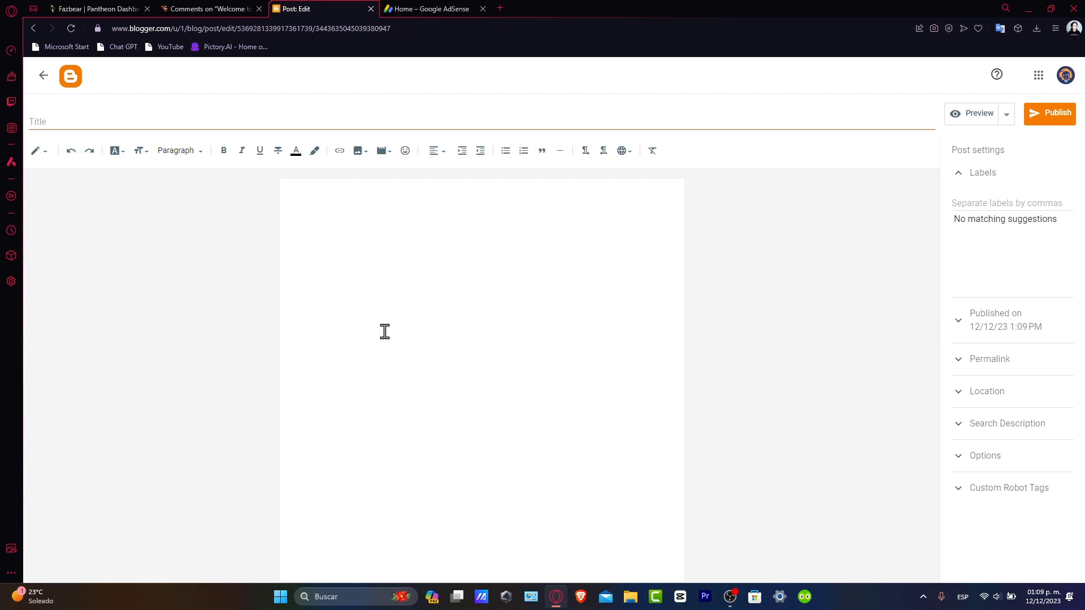
{"action": "mouse_move", "coordinate": [416, 389]}
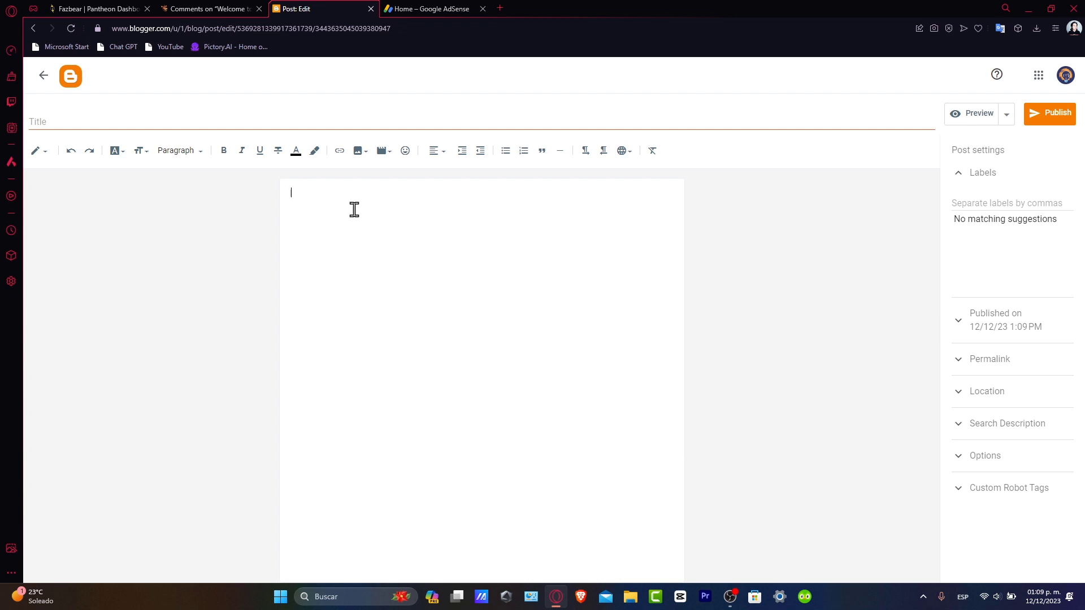
- Type 'Christmas Home Decors in 2023' as a Major Heading in the post body
{"action": "left_click", "coordinate": [178, 151]}
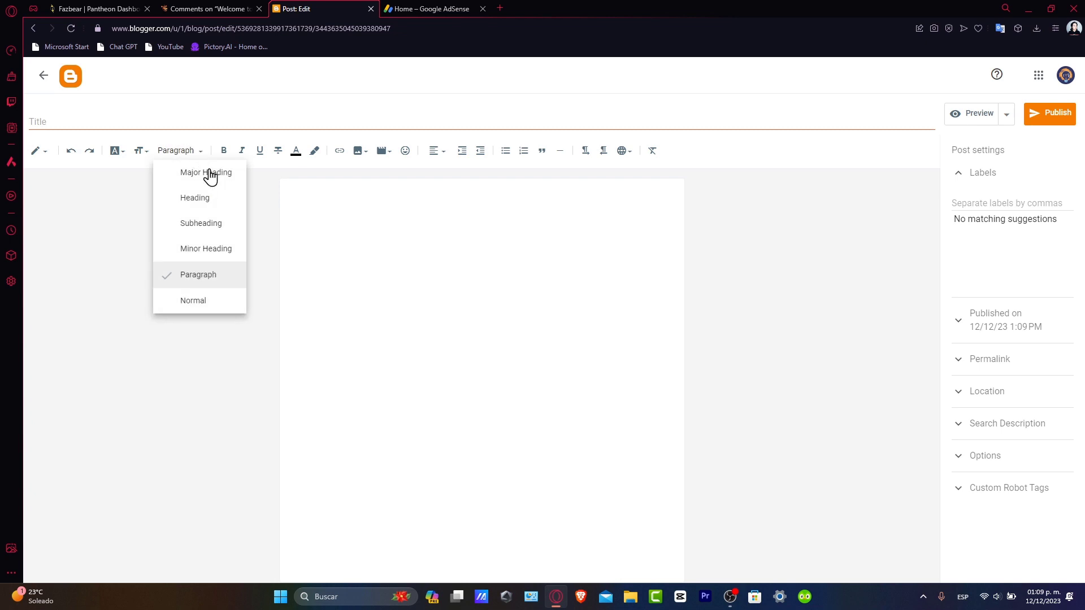
{"action": "left_click", "coordinate": [205, 173]}
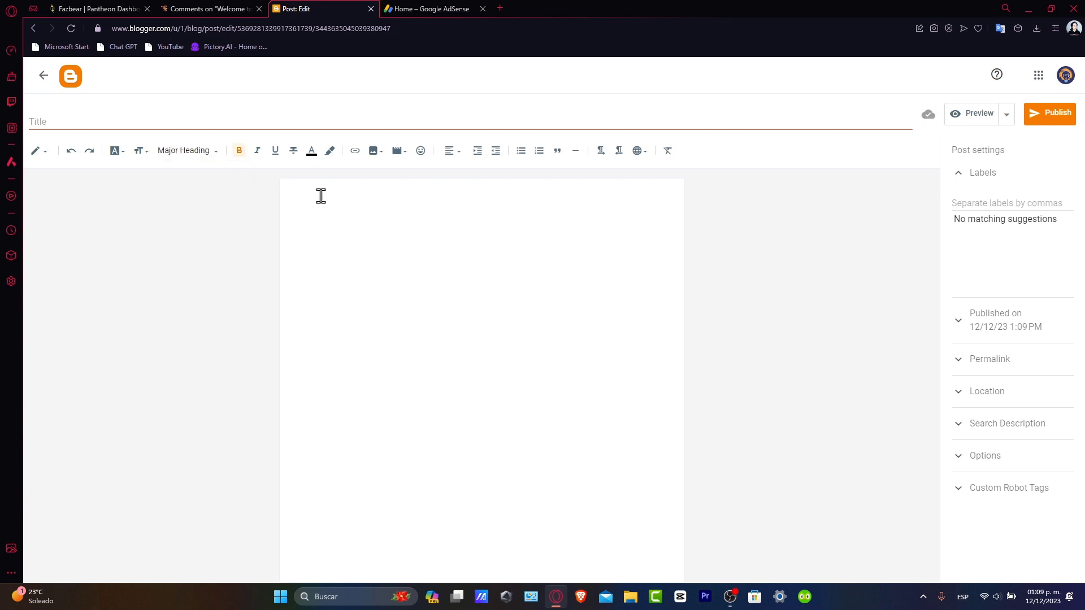
{"action": "type", "text": "Christmas Home Decors"}
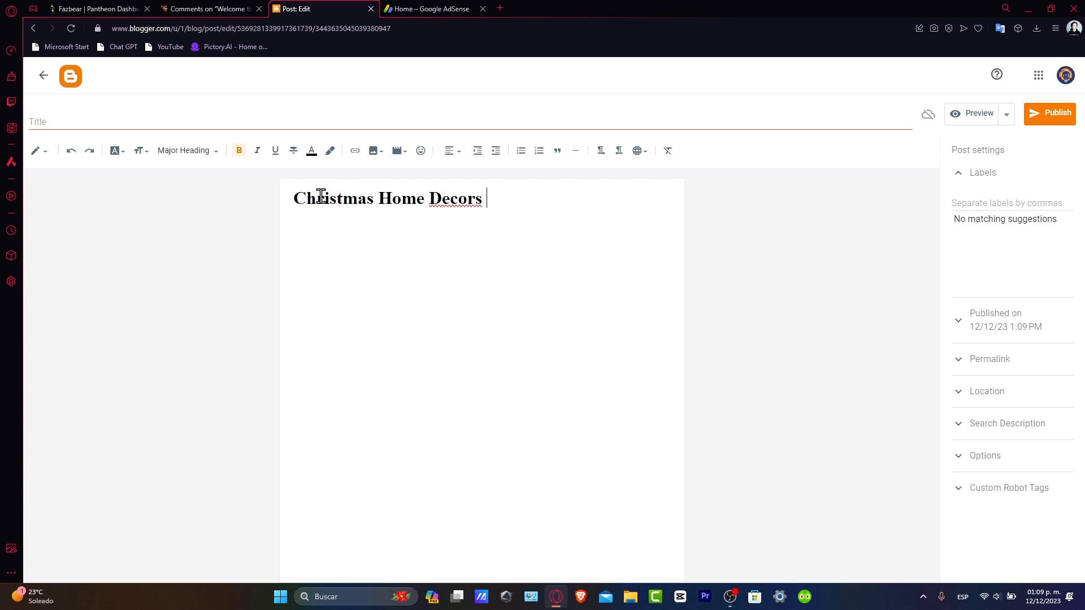
{"action": "type", "text": "in 2023"}
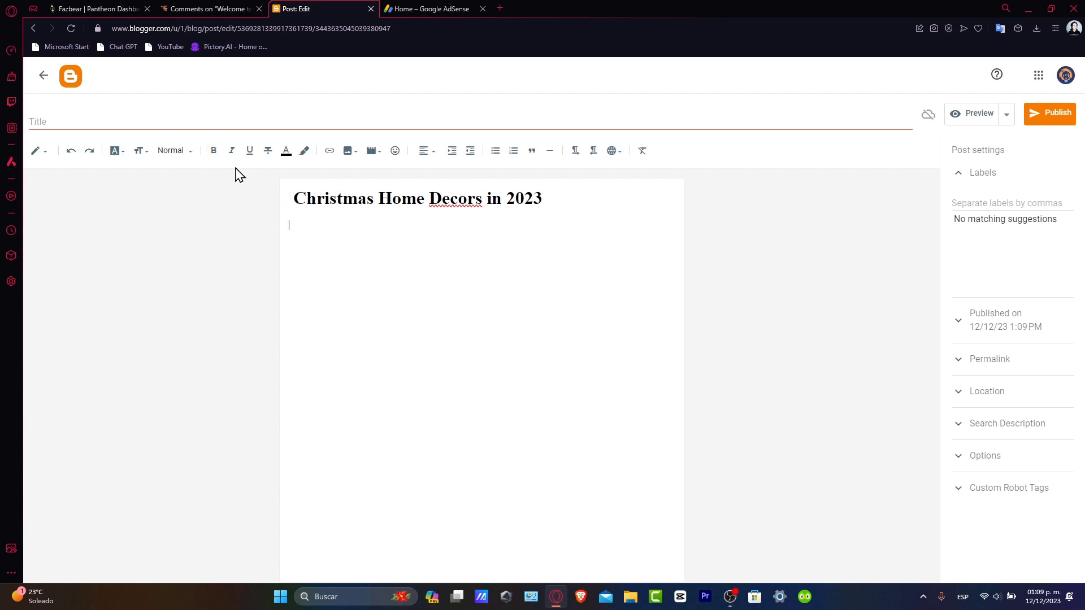
- Add the heading 'Is it worthy to spend a lot in Home Decors?'
{"action": "left_click", "coordinate": [172, 150]}
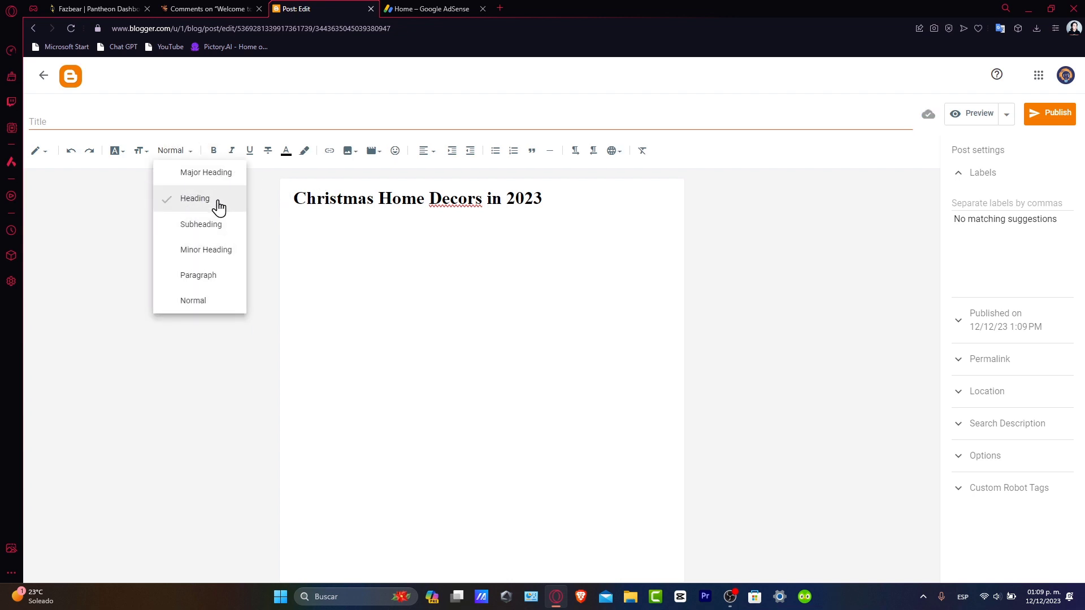
{"action": "left_click", "coordinate": [194, 198]}
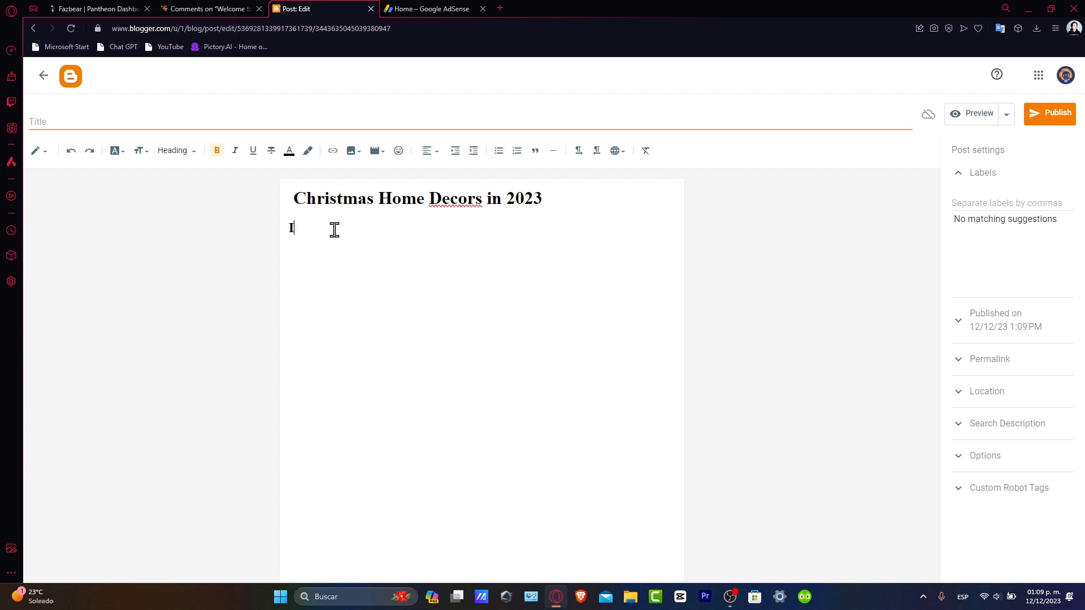
{"action": "type", "text": "s it"}
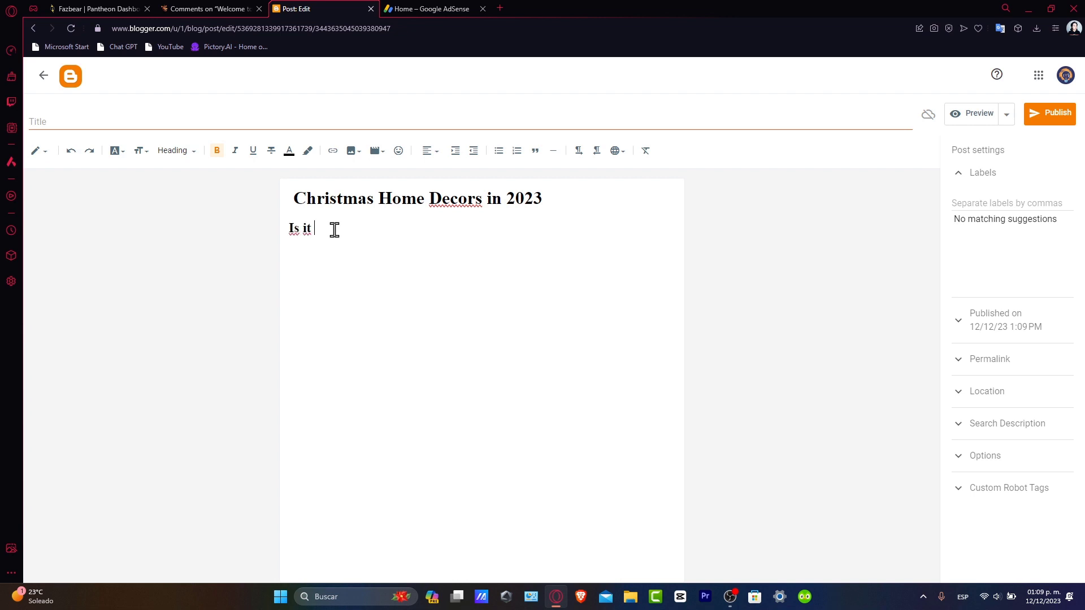
{"action": "type", "text": "worthy to s"}
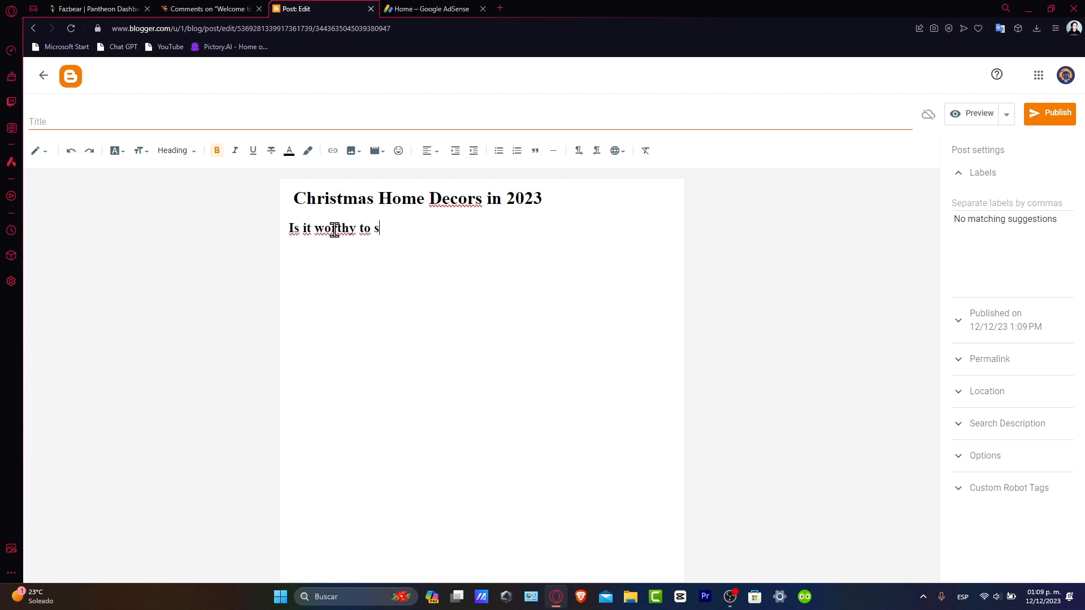
{"action": "type", "text": "pend a lot in"}
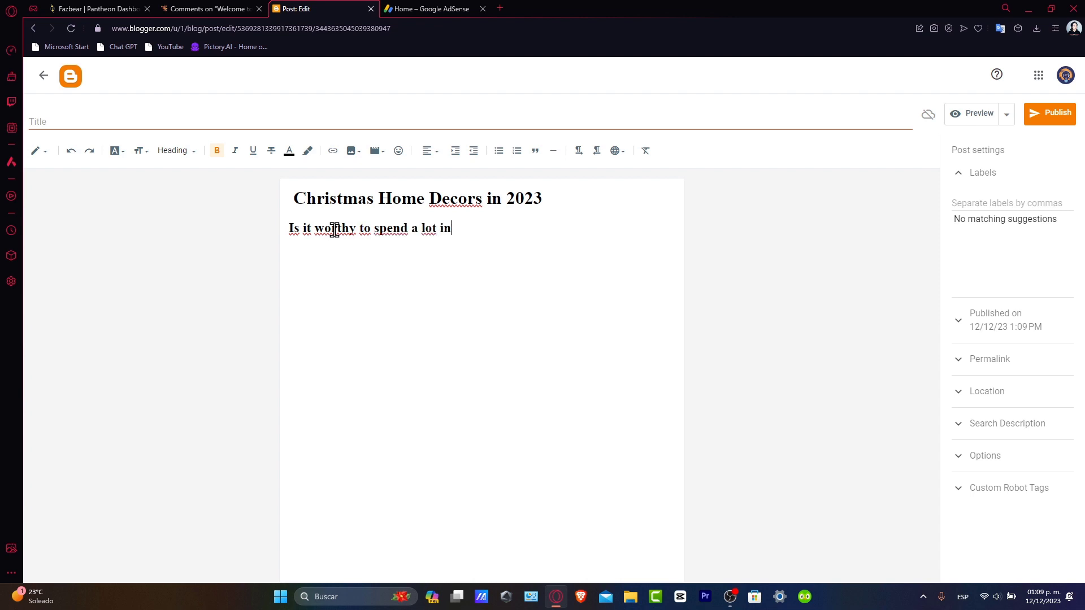
{"action": "type", "text": "Home"}
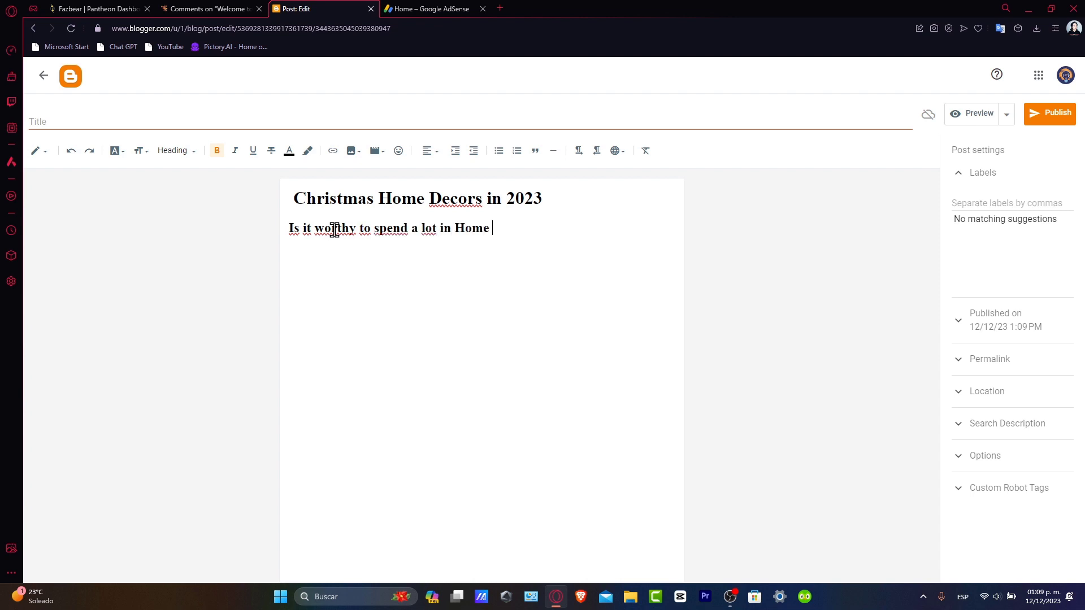
{"action": "type", "text": "Decors?"}
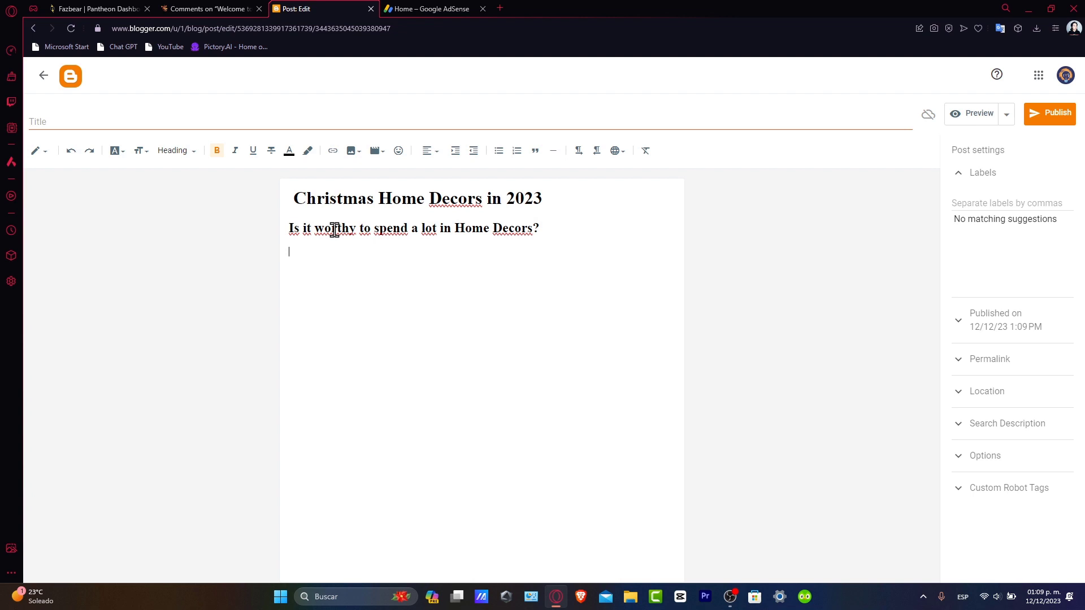
- Add a Subheading line reading 'In this blog let's discuss about'
{"action": "left_click", "coordinate": [172, 150]}
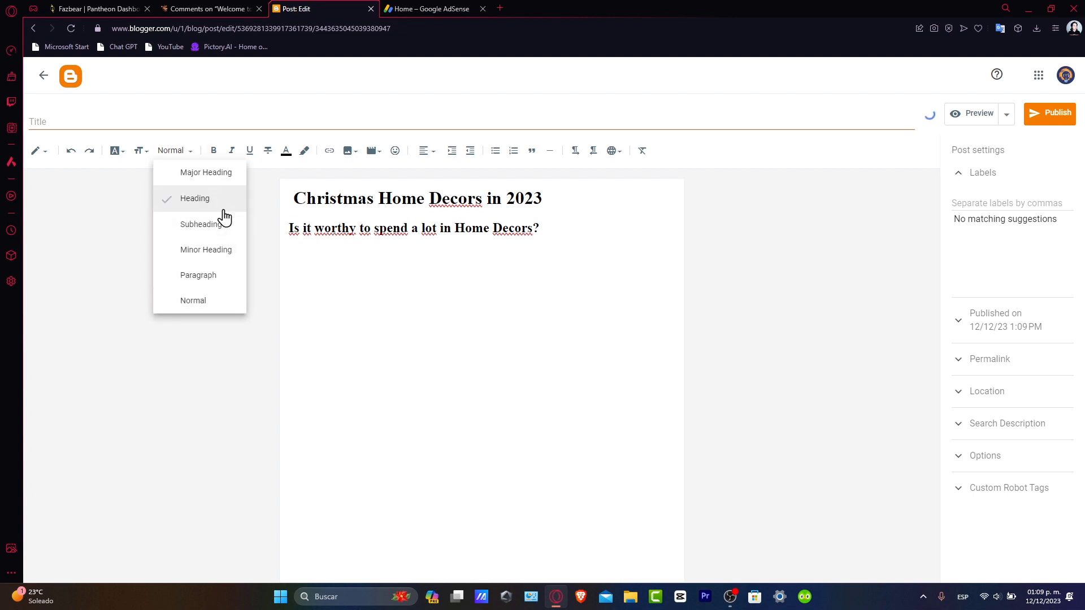
{"action": "left_click", "coordinate": [201, 224]}
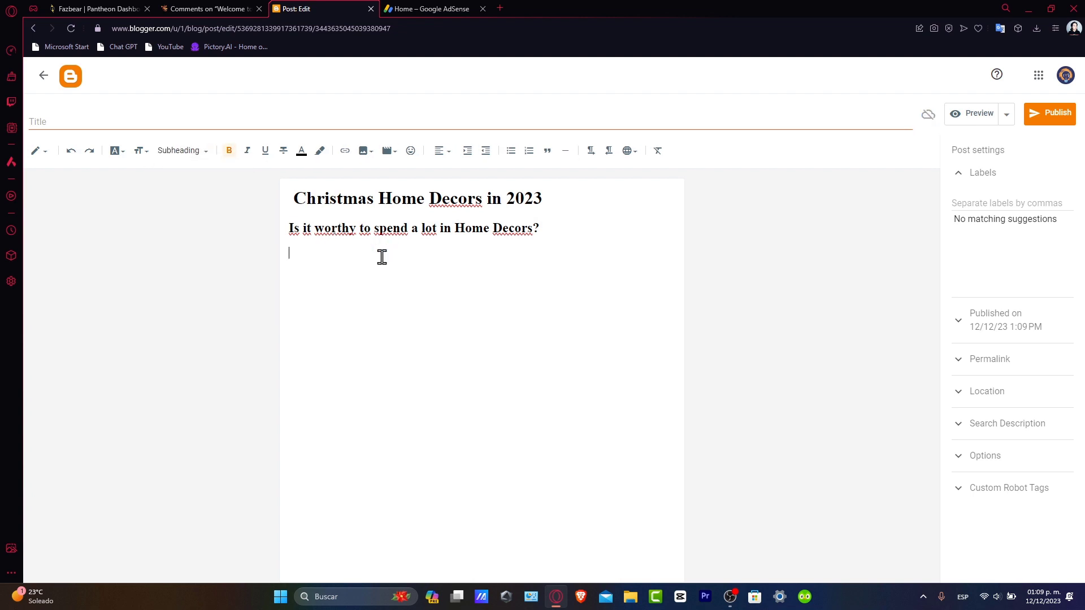
{"action": "type", "text": "In this blog let's discuss about"}
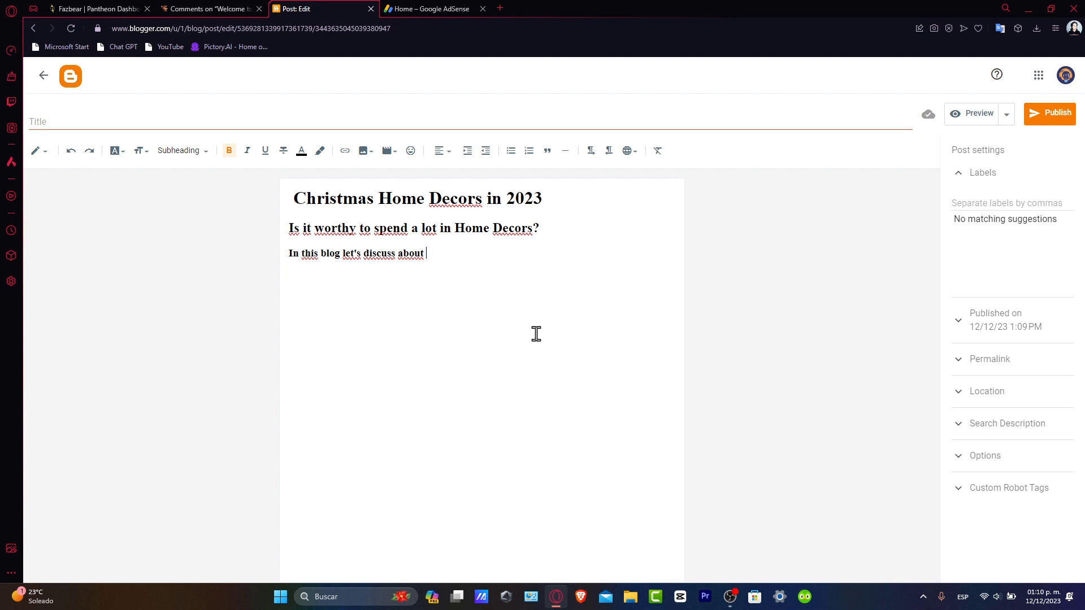
{"action": "mouse_move", "coordinate": [445, 398]}
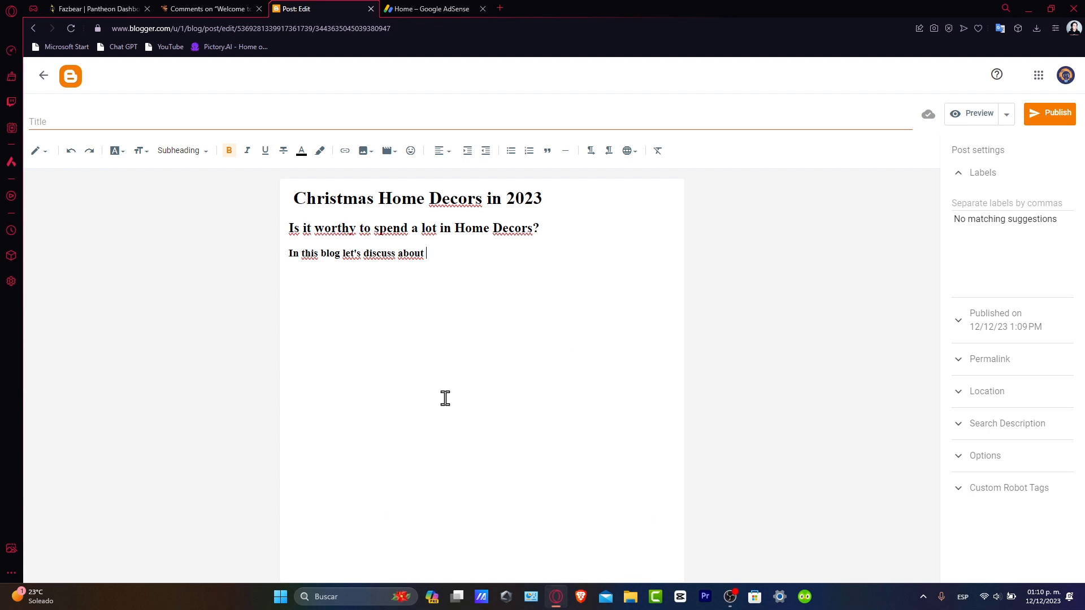
{"action": "mouse_move", "coordinate": [517, 307]}
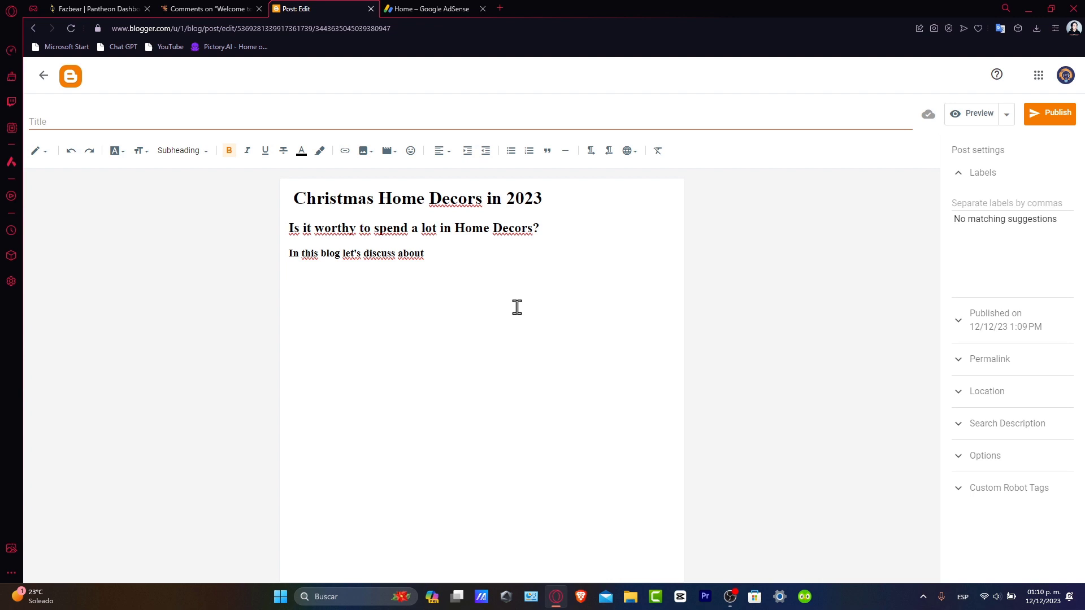
{"action": "left_click", "coordinate": [361, 150]}
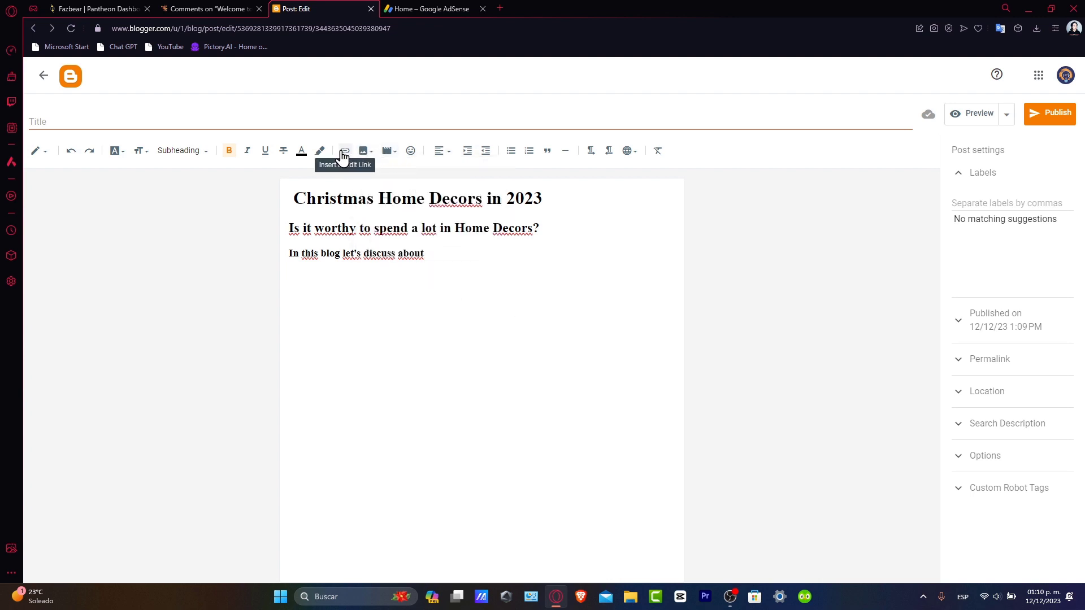
{"action": "mouse_move", "coordinate": [410, 151]}
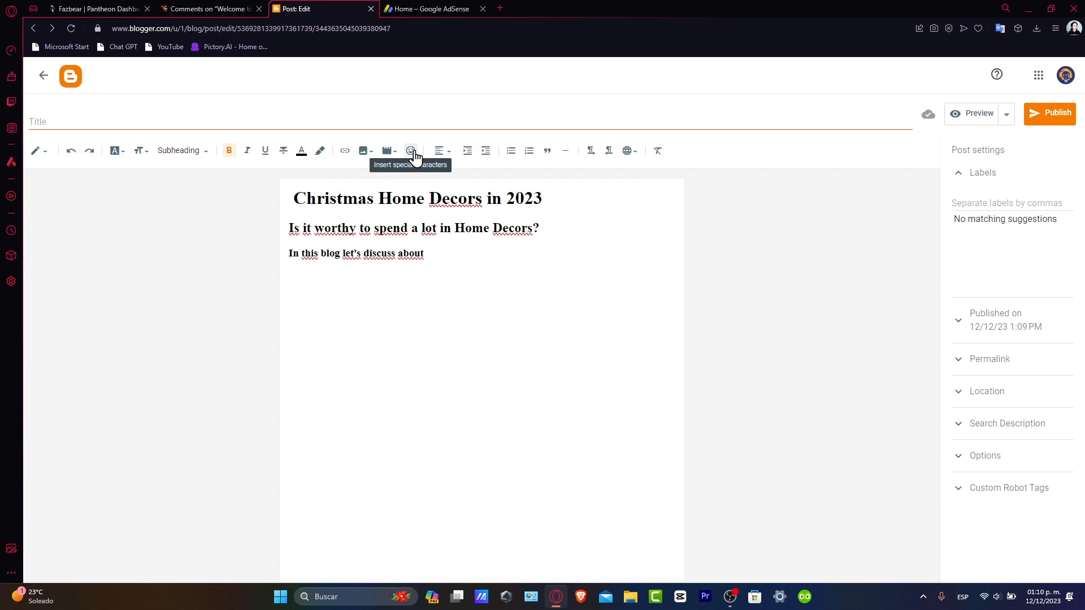
{"action": "left_click", "coordinate": [437, 151]}
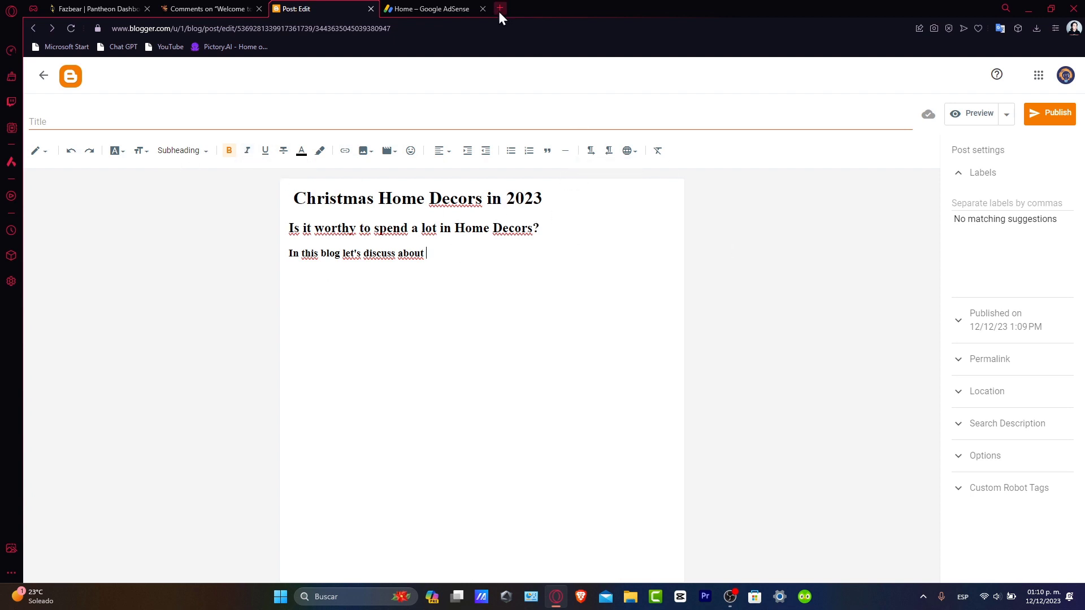
- Publish the post and confirm in the Publish post dialog
{"action": "left_click", "coordinate": [1050, 113]}
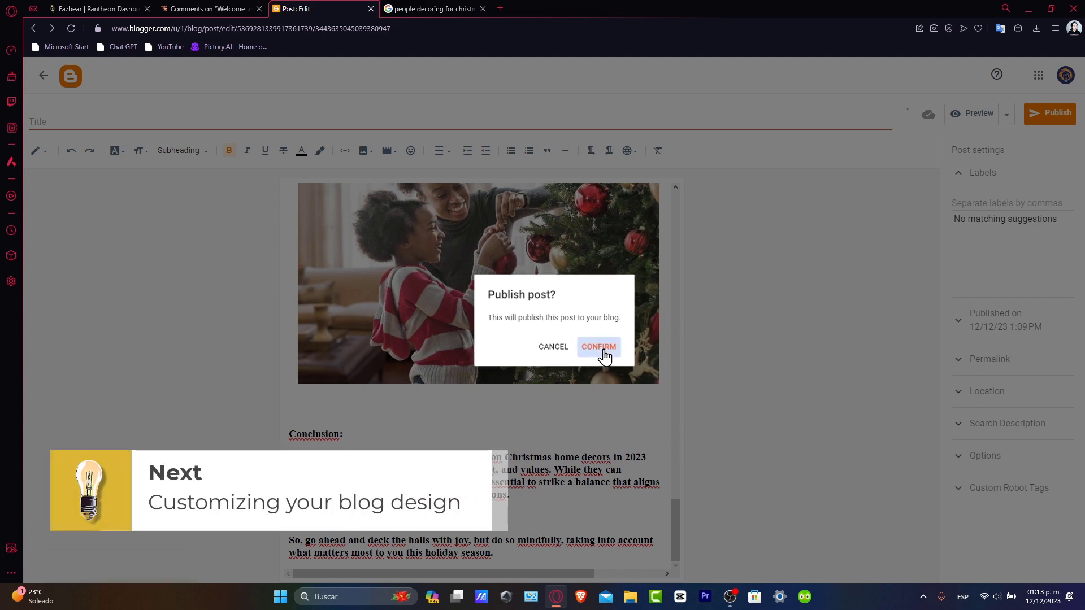
{"action": "left_click", "coordinate": [597, 346]}
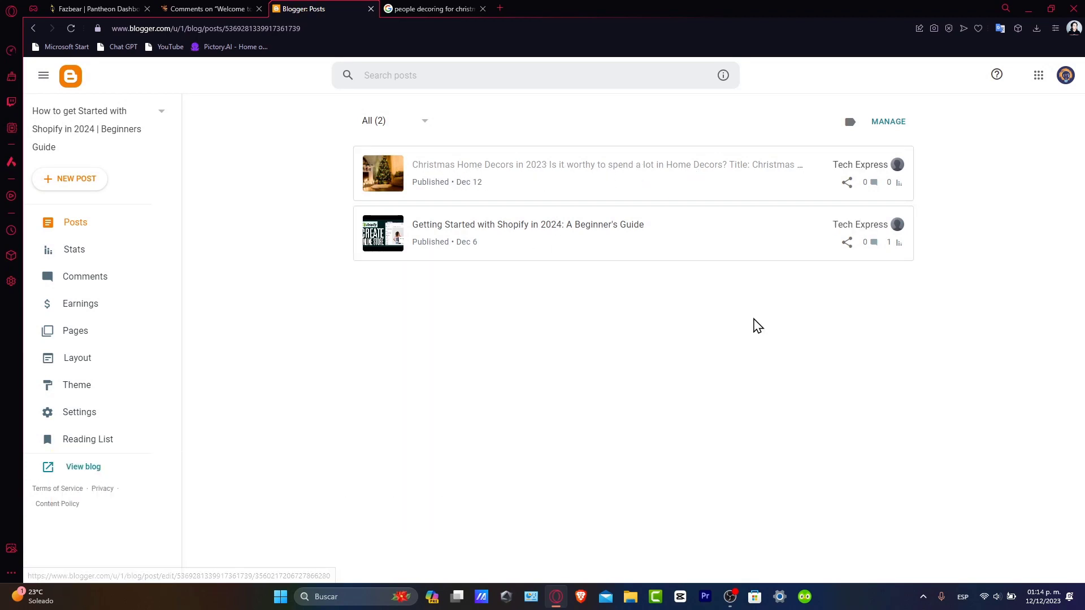
{"action": "mouse_move", "coordinate": [665, 278]}
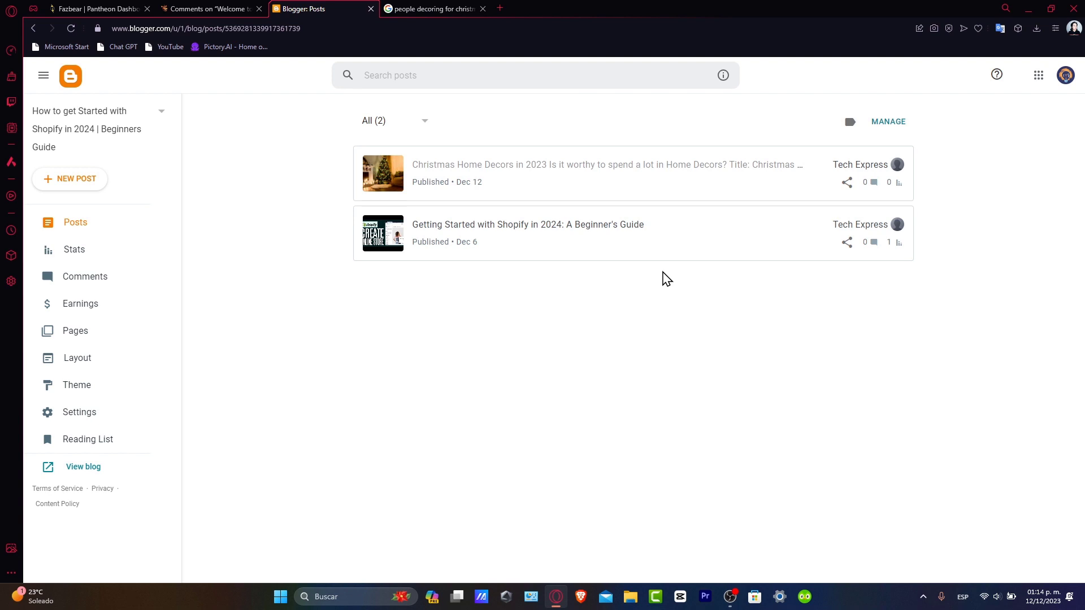
{"action": "mouse_move", "coordinate": [98, 388]}
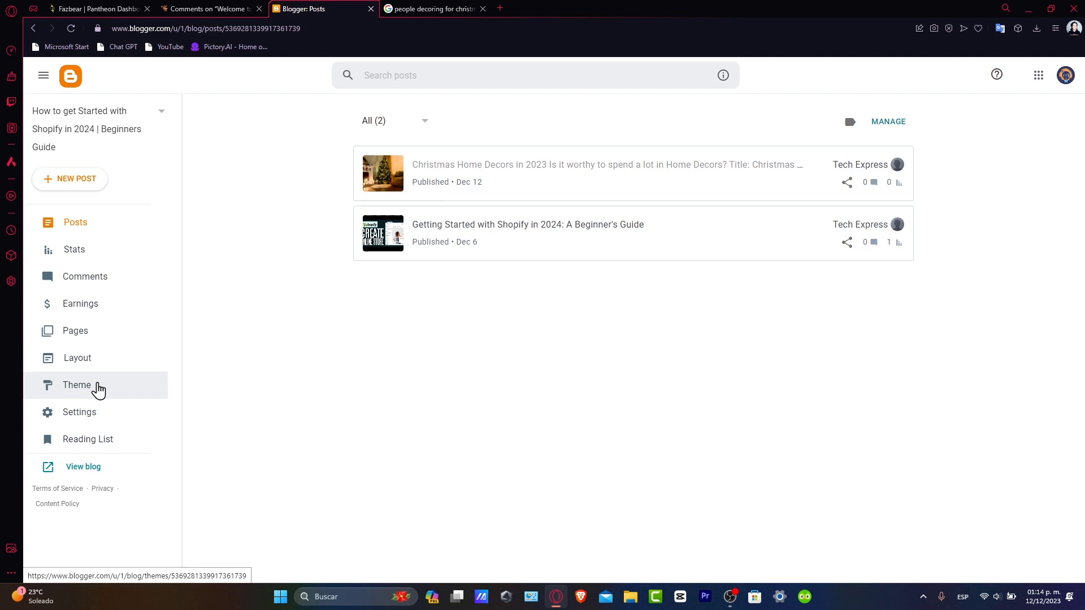
- Browse the Theme page's gallery and start customizing the current Soho Light theme
{"action": "left_click", "coordinate": [76, 385]}
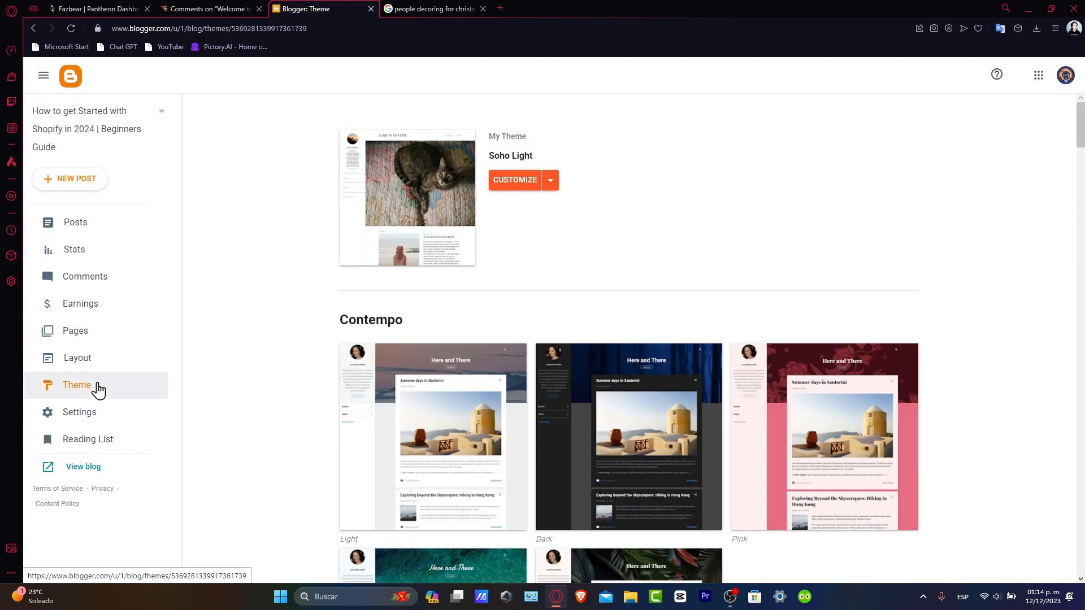
{"action": "mouse_move", "coordinate": [594, 373]}
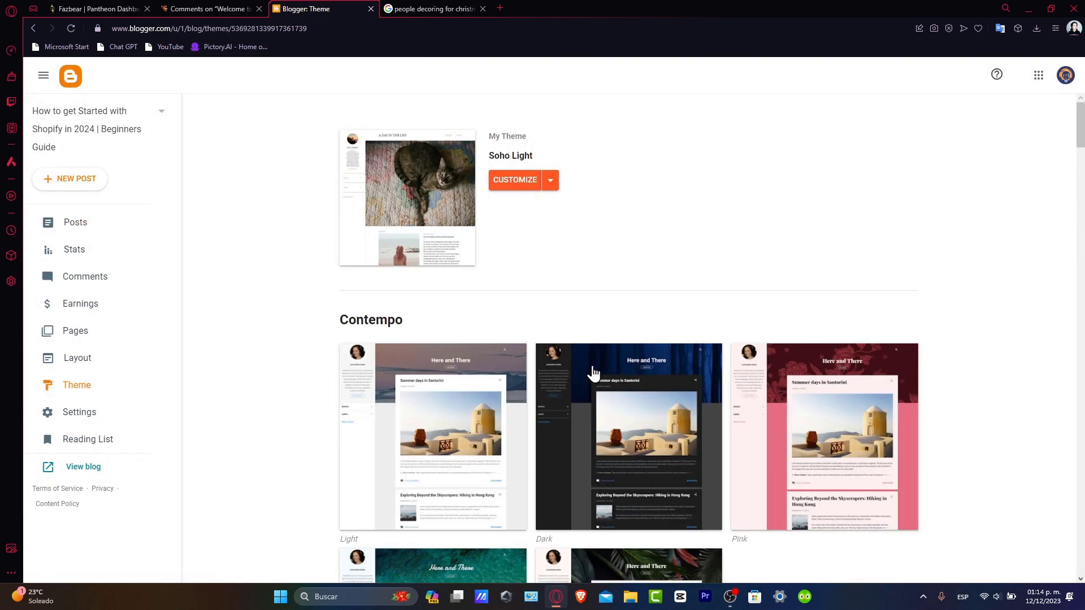
{"action": "scroll", "scroll_direction": "down", "scroll_amount": 3}
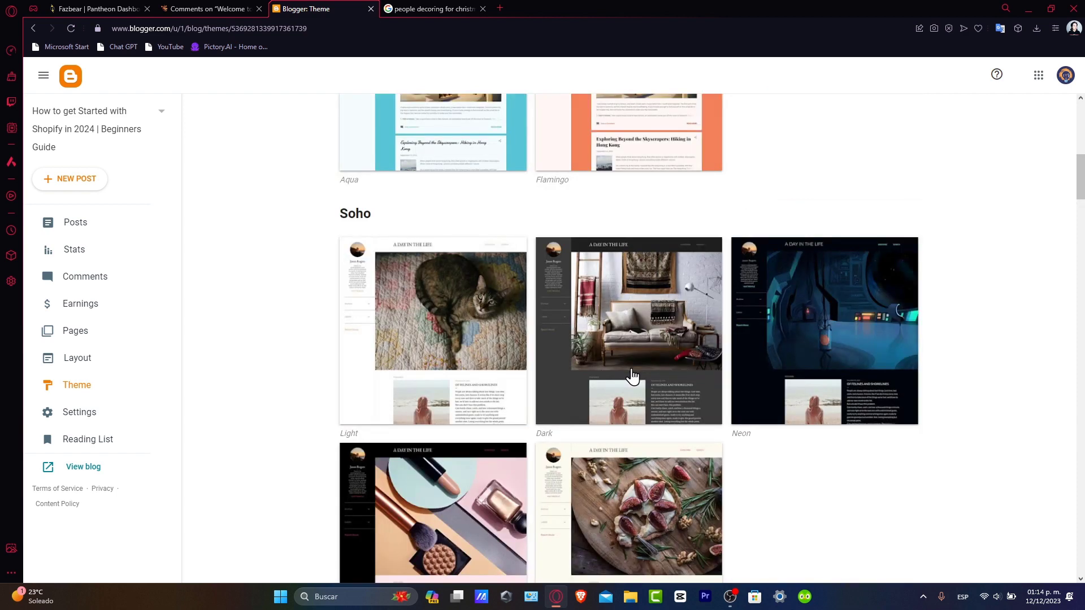
{"action": "scroll", "scroll_direction": "down", "scroll_amount": 3}
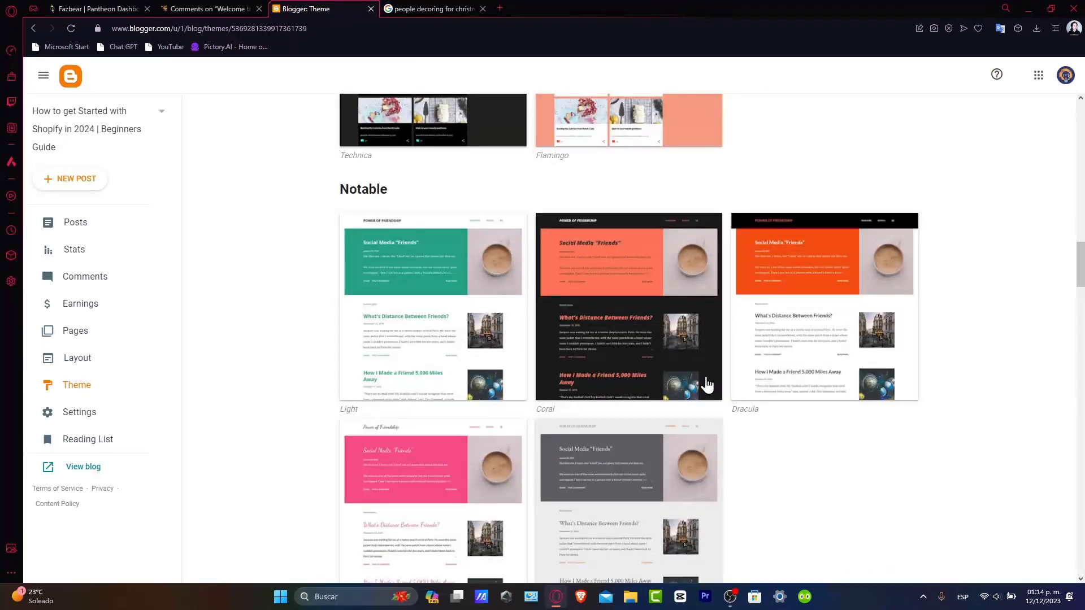
{"action": "scroll", "scroll_direction": "down", "scroll_amount": 3}
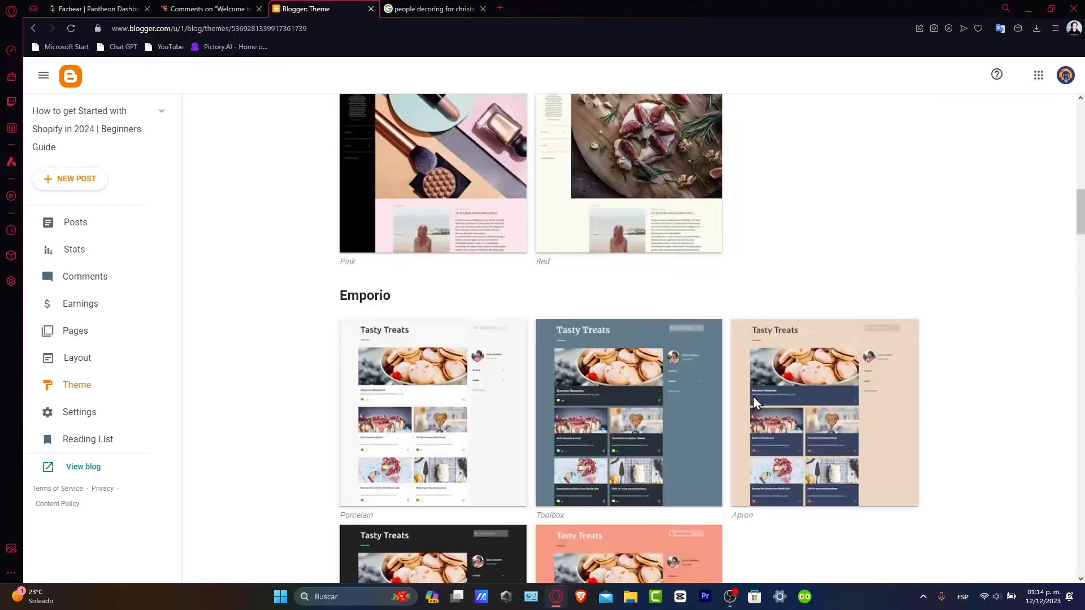
{"action": "scroll", "scroll_direction": "up", "scroll_amount": 3}
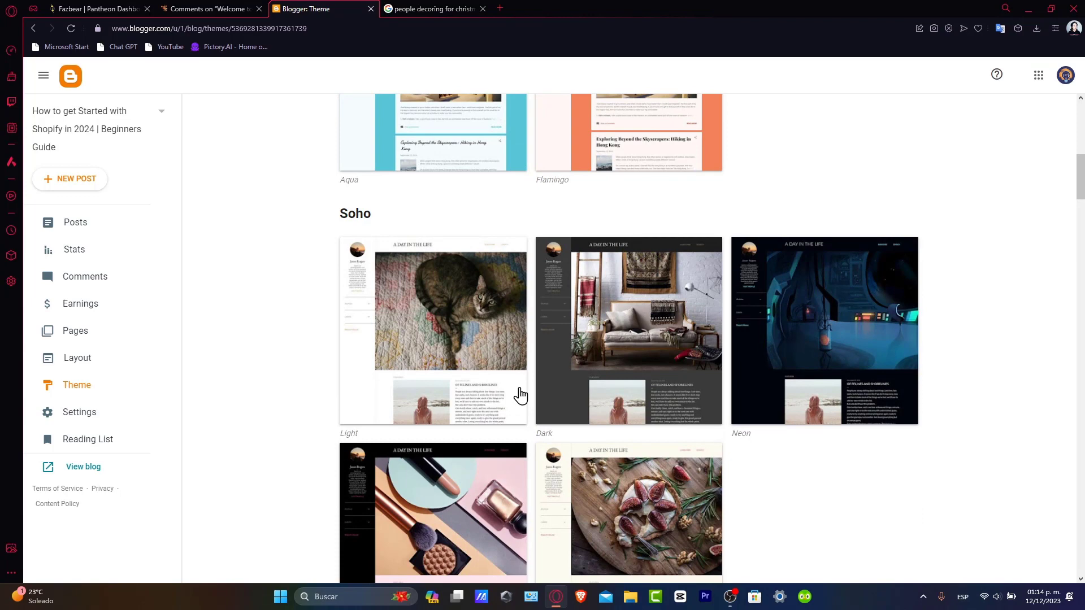
{"action": "scroll", "scroll_direction": "down", "scroll_amount": 3}
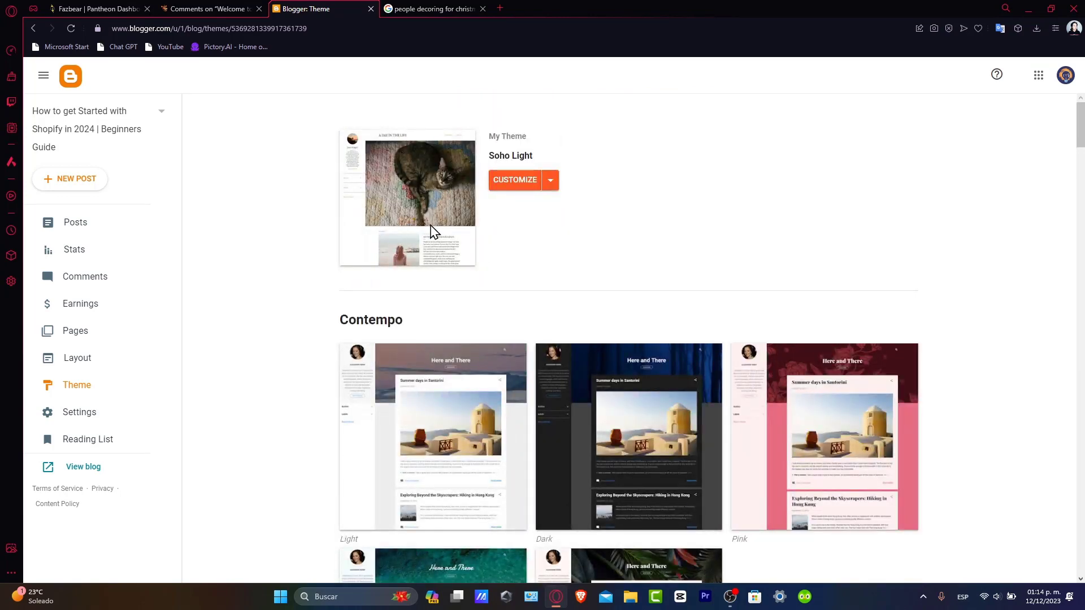
{"action": "left_click", "coordinate": [515, 180]}
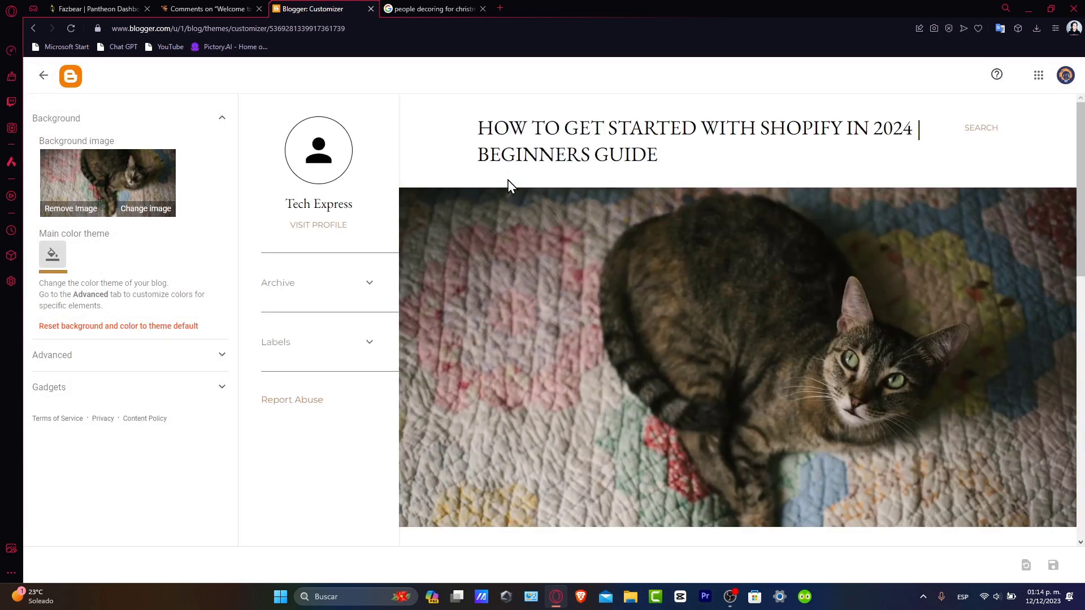
{"action": "mouse_move", "coordinate": [305, 191]}
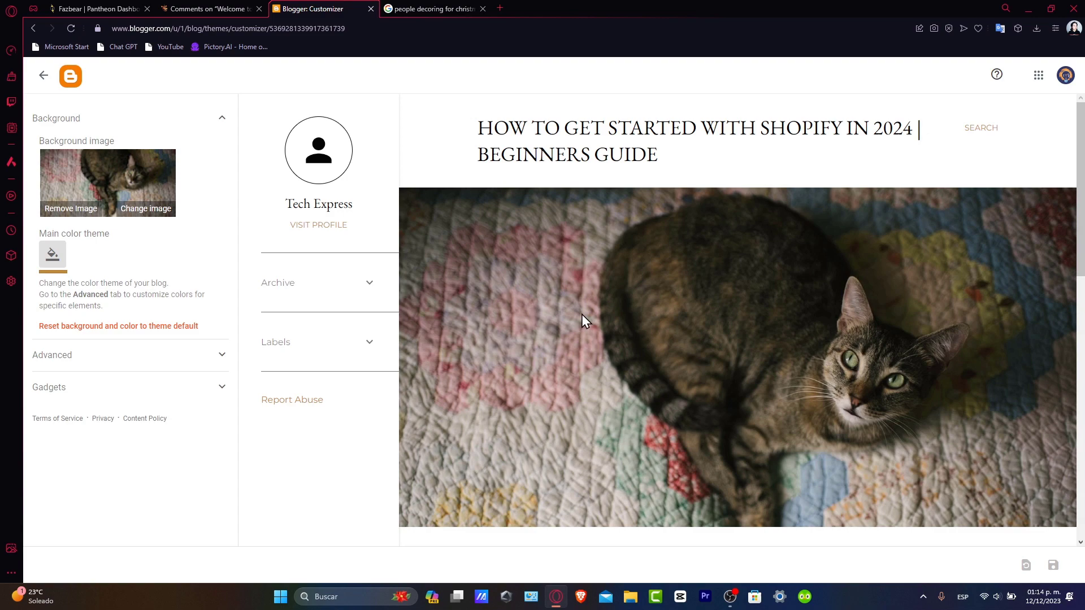
- Under Advanced, set body background to Transparent and both title fonts to Courier
{"action": "scroll", "scroll_direction": "down", "scroll_amount": 3}
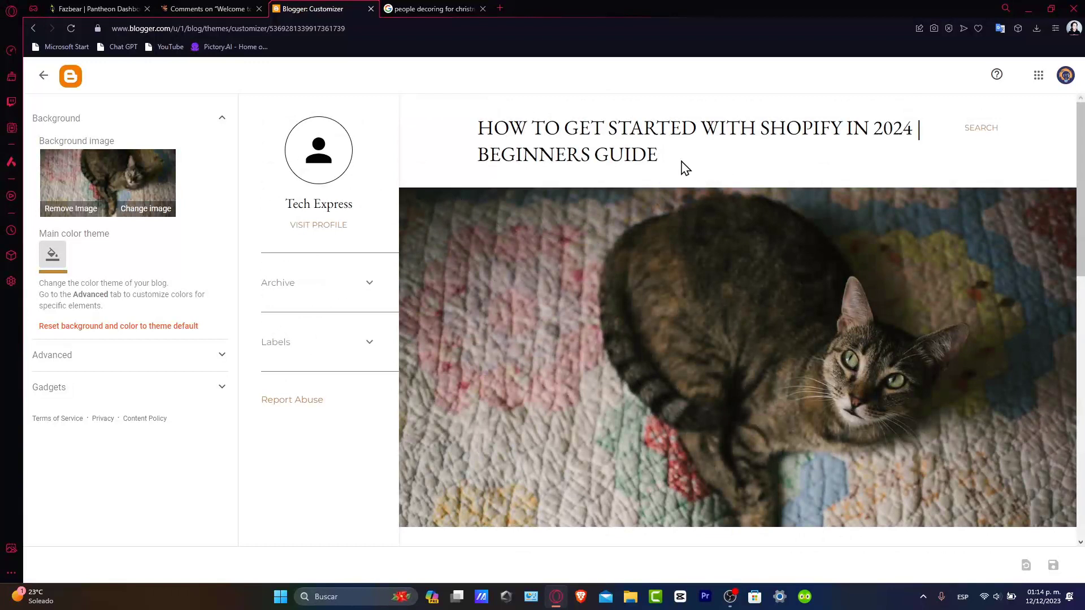
{"action": "mouse_move", "coordinate": [122, 363]}
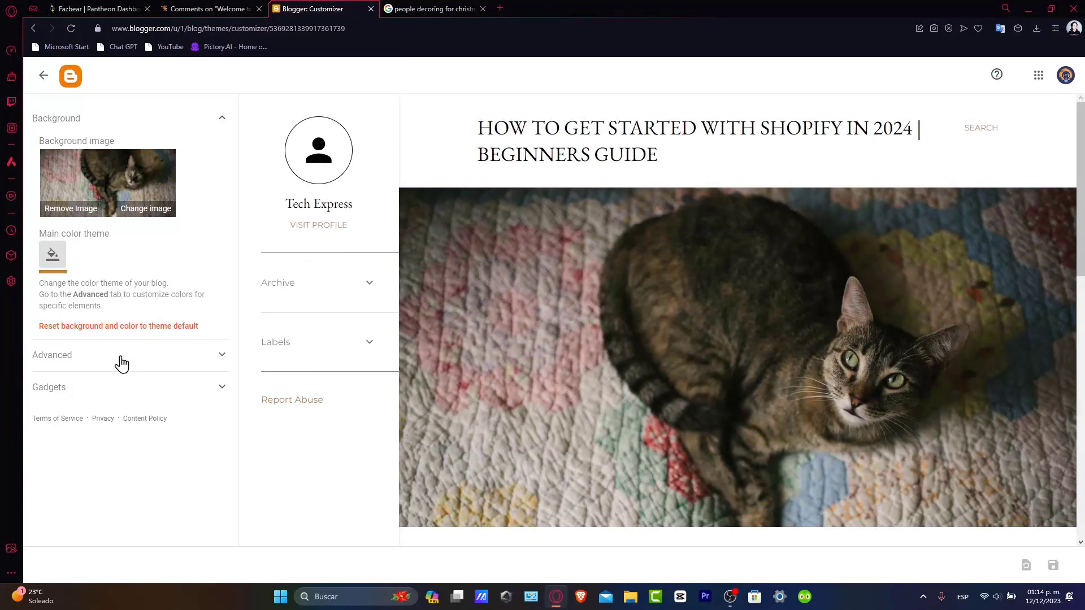
{"action": "left_click", "coordinate": [52, 355]}
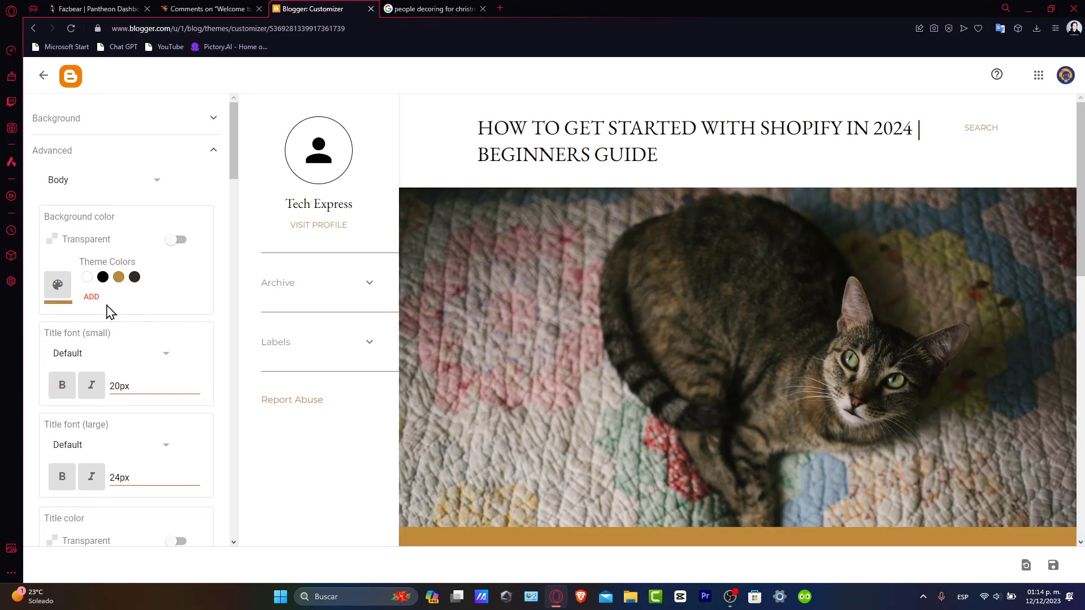
{"action": "left_click", "coordinate": [176, 240]}
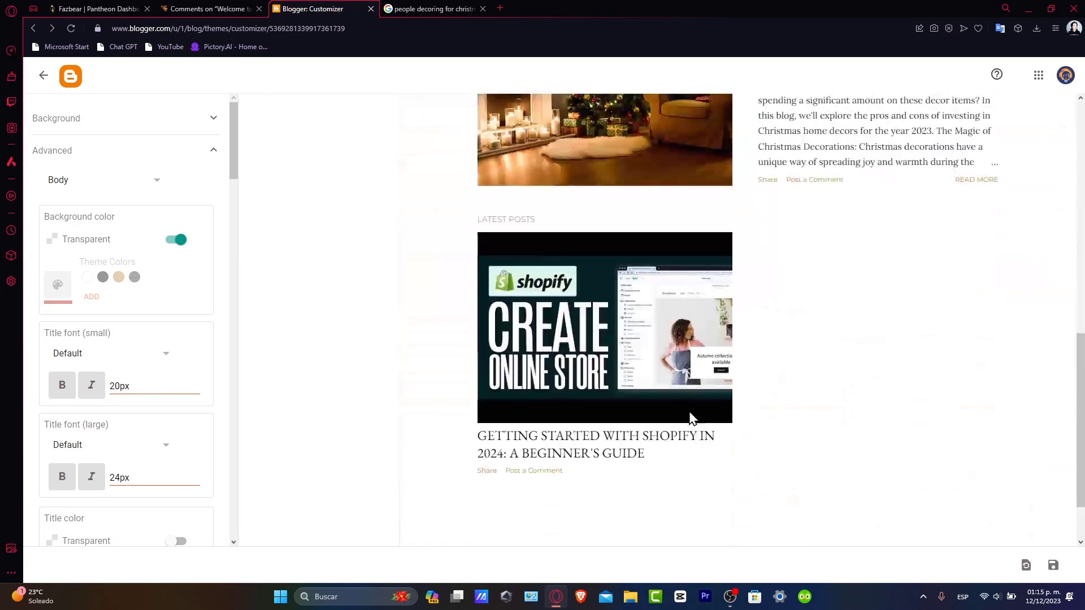
{"action": "left_click", "coordinate": [104, 353]}
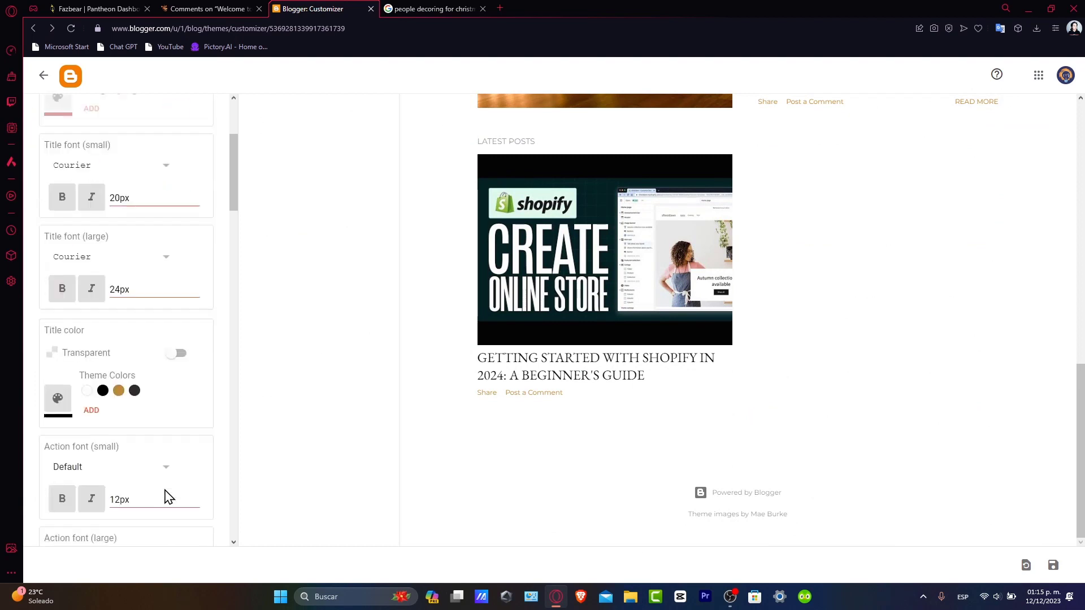
{"action": "scroll", "scroll_direction": "down", "scroll_amount": 3}
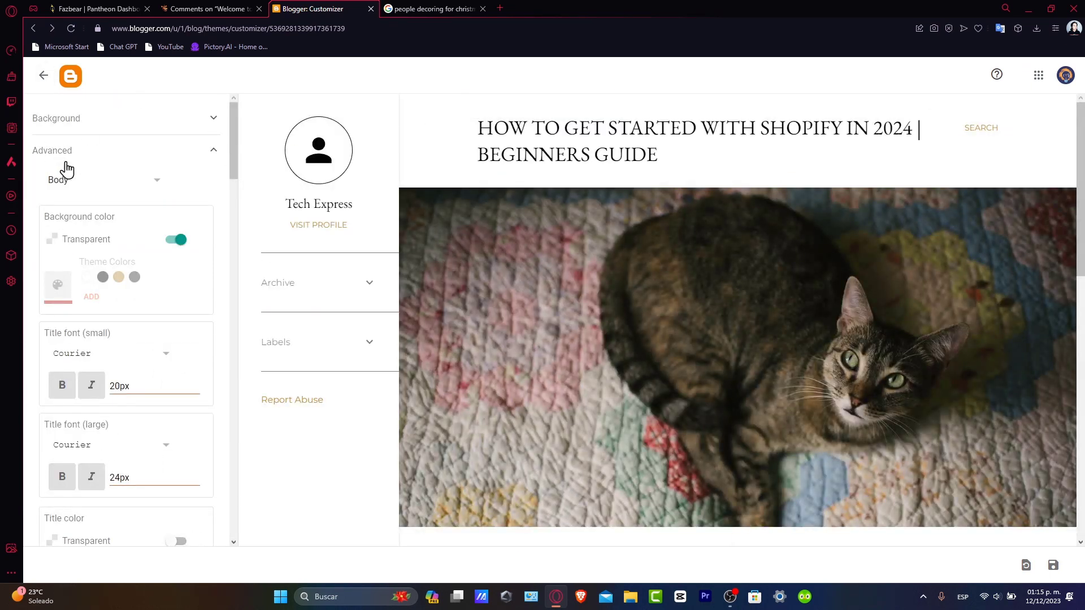
{"action": "left_click", "coordinate": [52, 150]}
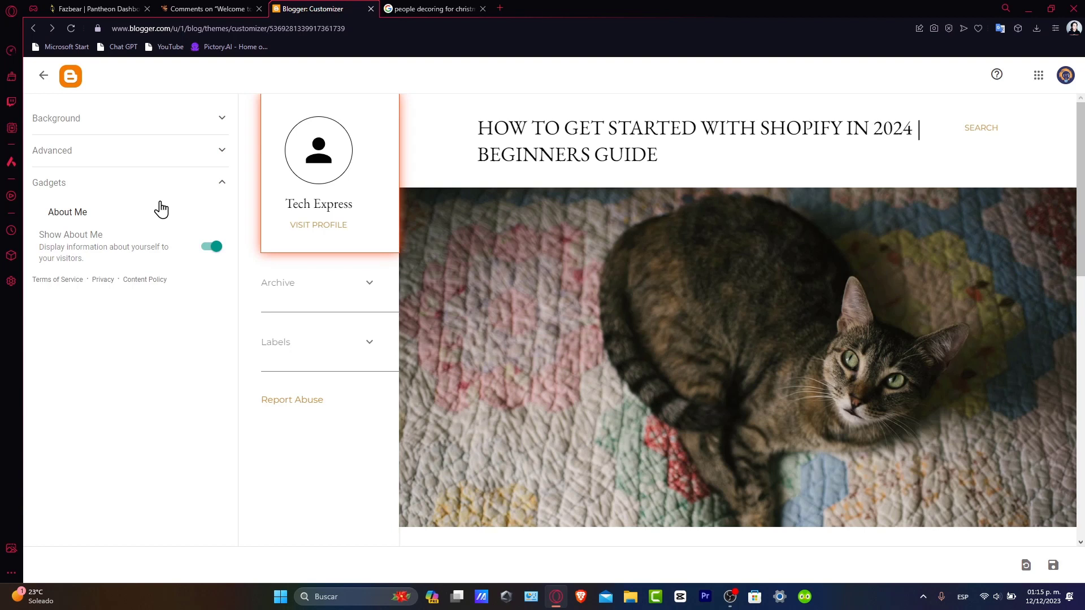
- Open the Pages gadget settings and swap the background for a Christmas-decorated room photo
{"action": "left_click", "coordinate": [67, 212]}
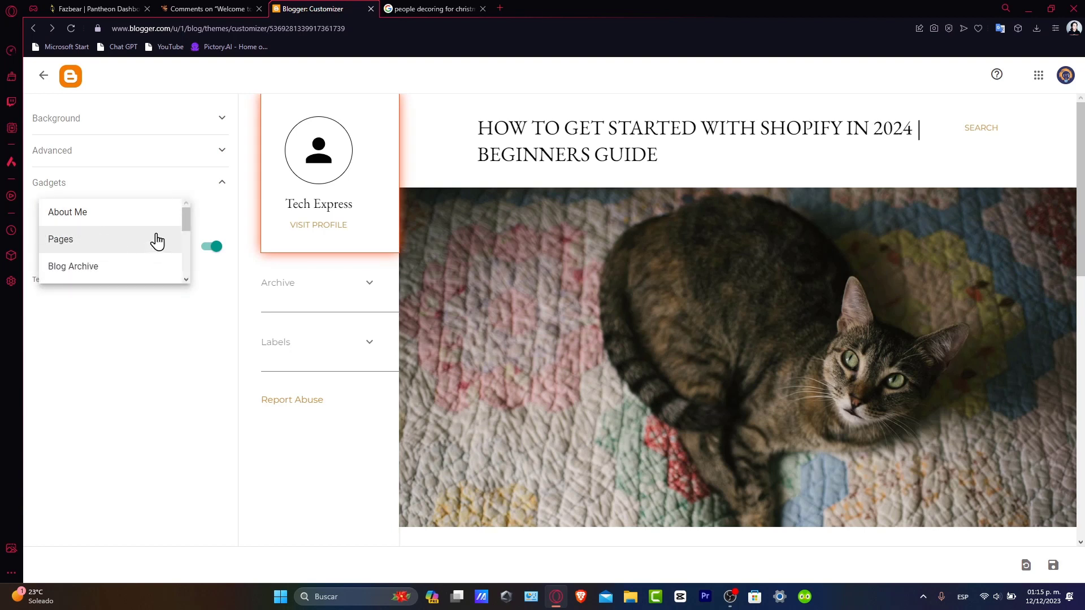
{"action": "left_click", "coordinate": [210, 246]}
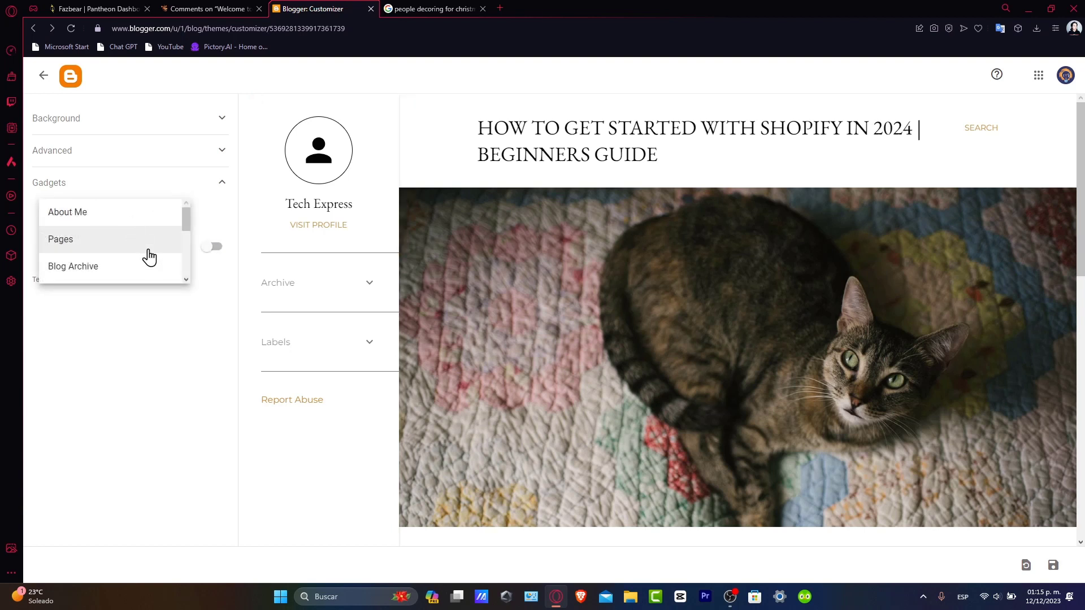
{"action": "left_click", "coordinate": [60, 238]}
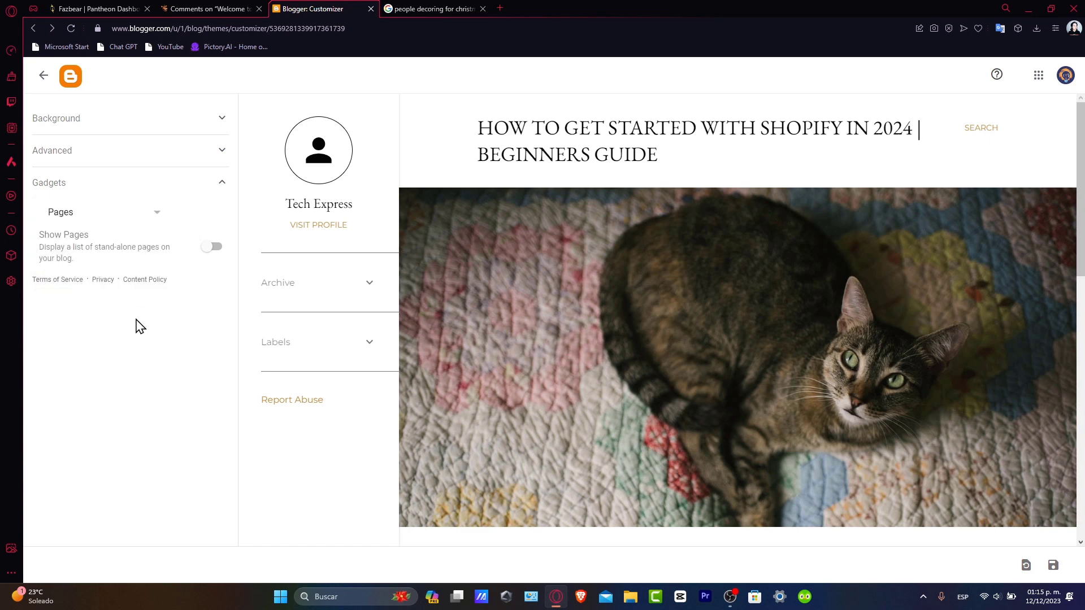
{"action": "left_click", "coordinate": [55, 118]}
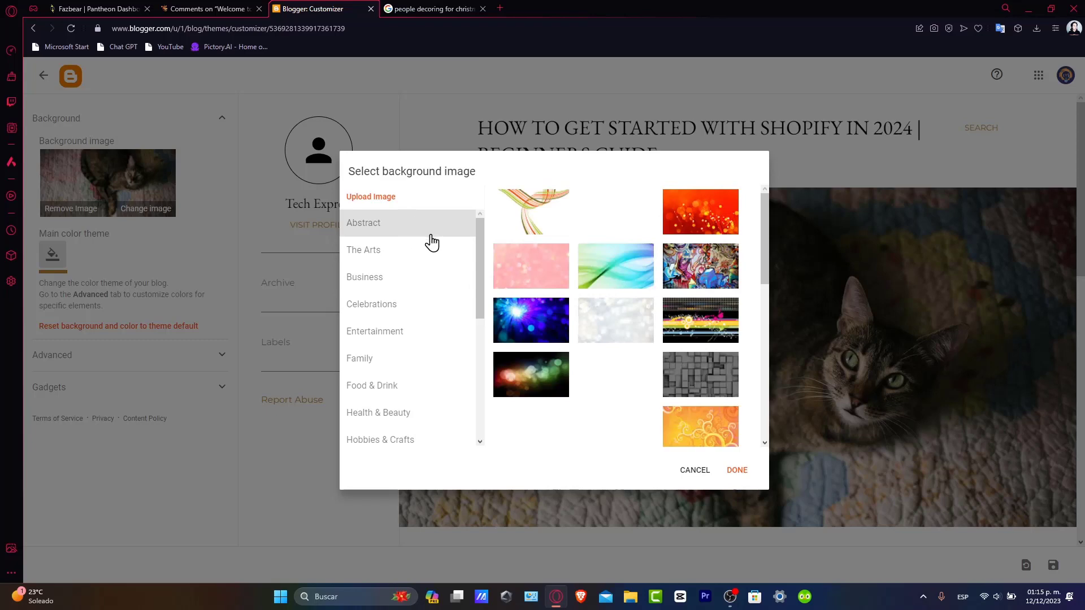
{"action": "left_click", "coordinate": [736, 470]}
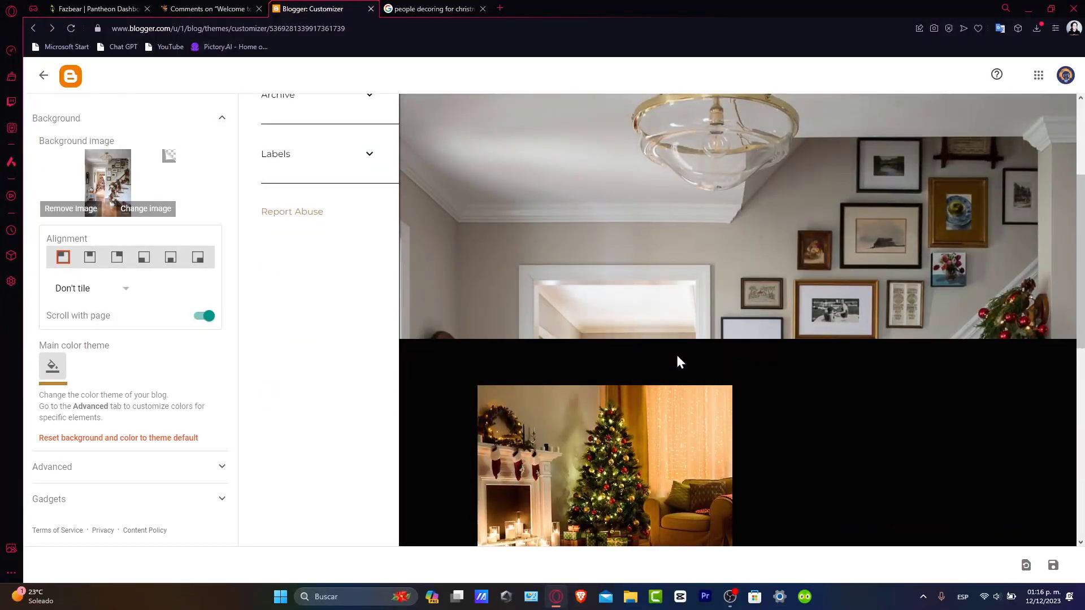
{"action": "mouse_move", "coordinate": [535, 489]}
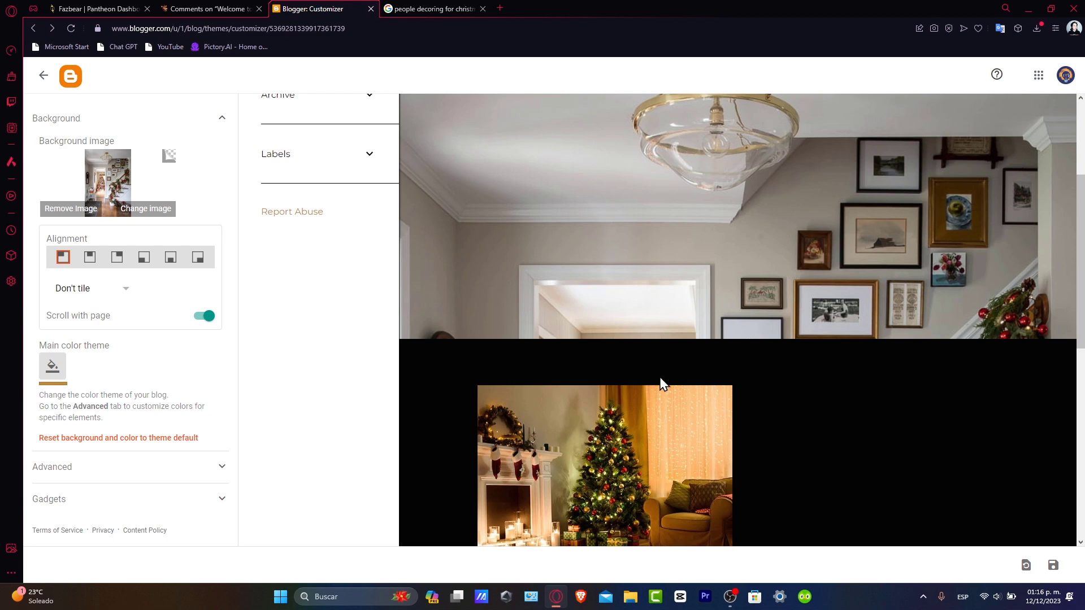
{"action": "mouse_move", "coordinate": [604, 391]}
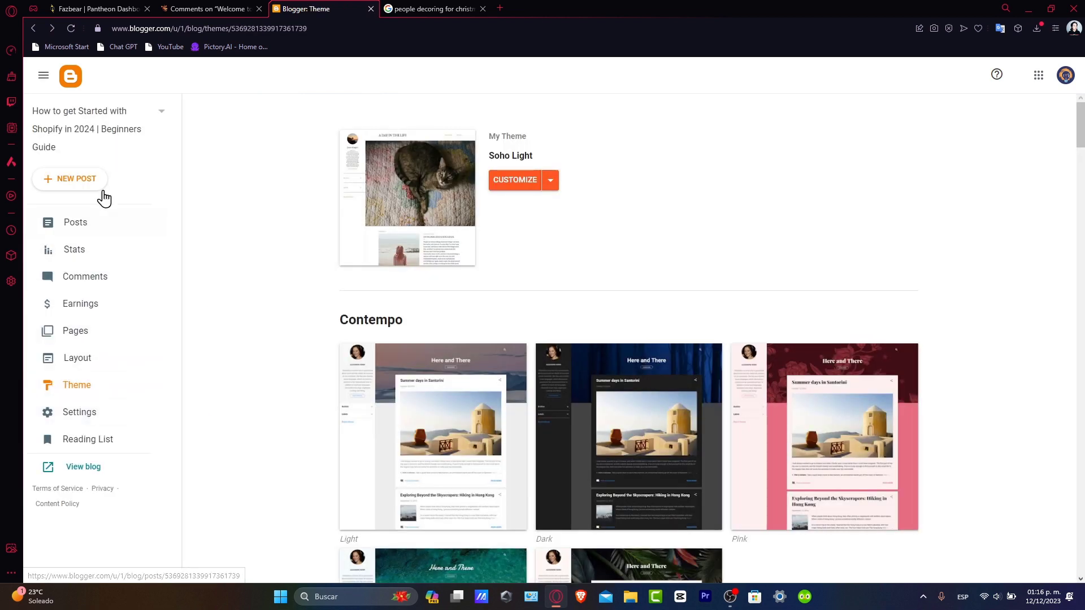
- From Posts, view the 'Christmas Home Decors in 2023' post live and scroll through it
{"action": "left_click", "coordinate": [75, 222]}
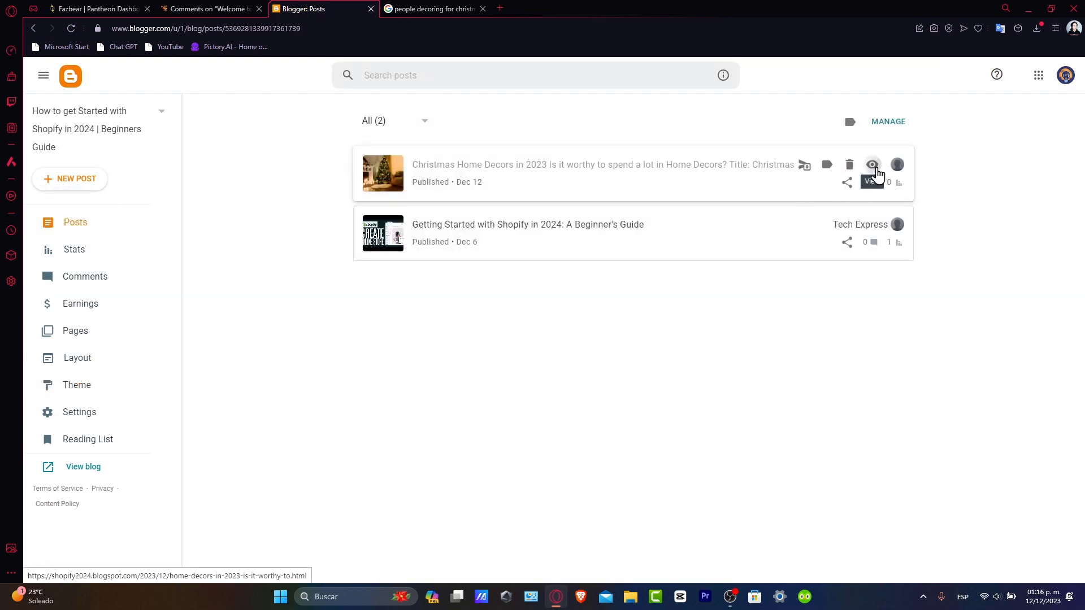
{"action": "left_click", "coordinate": [872, 164]}
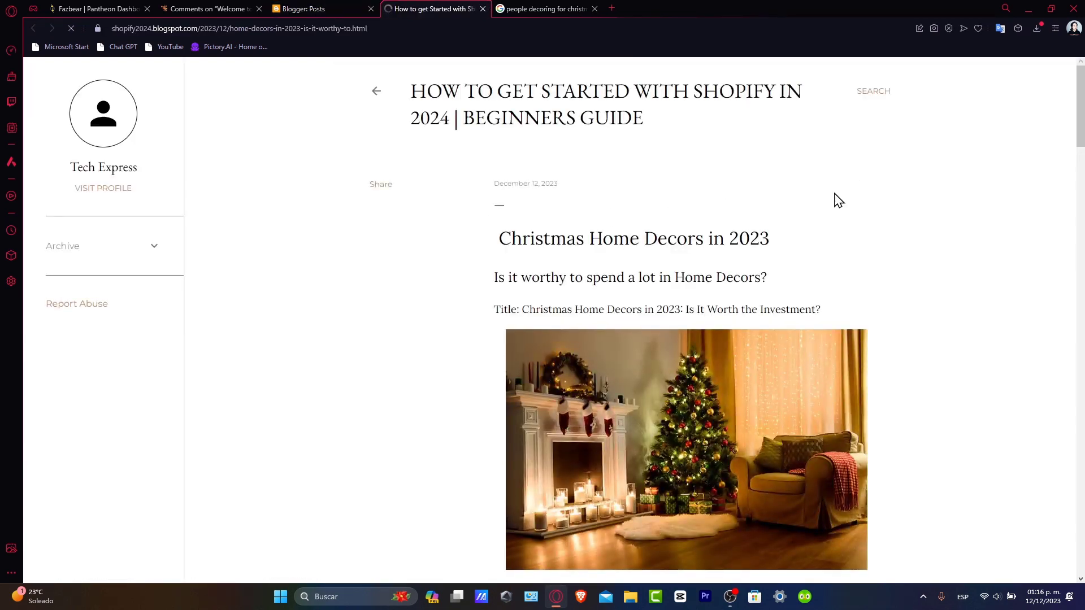
{"action": "scroll", "scroll_direction": "down", "scroll_amount": 3}
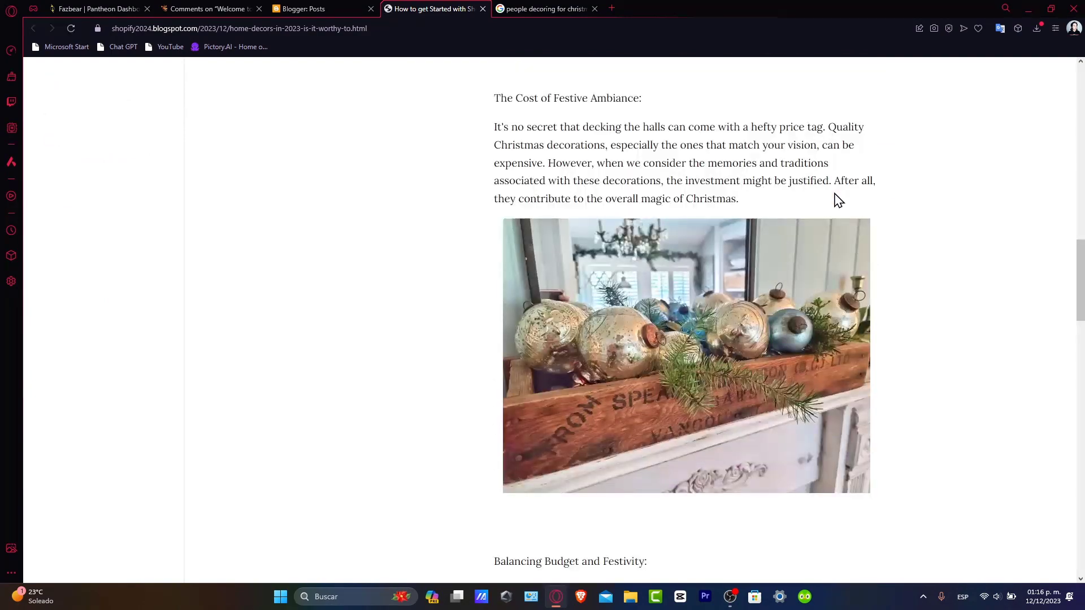
{"action": "scroll", "scroll_direction": "down", "scroll_amount": 3}
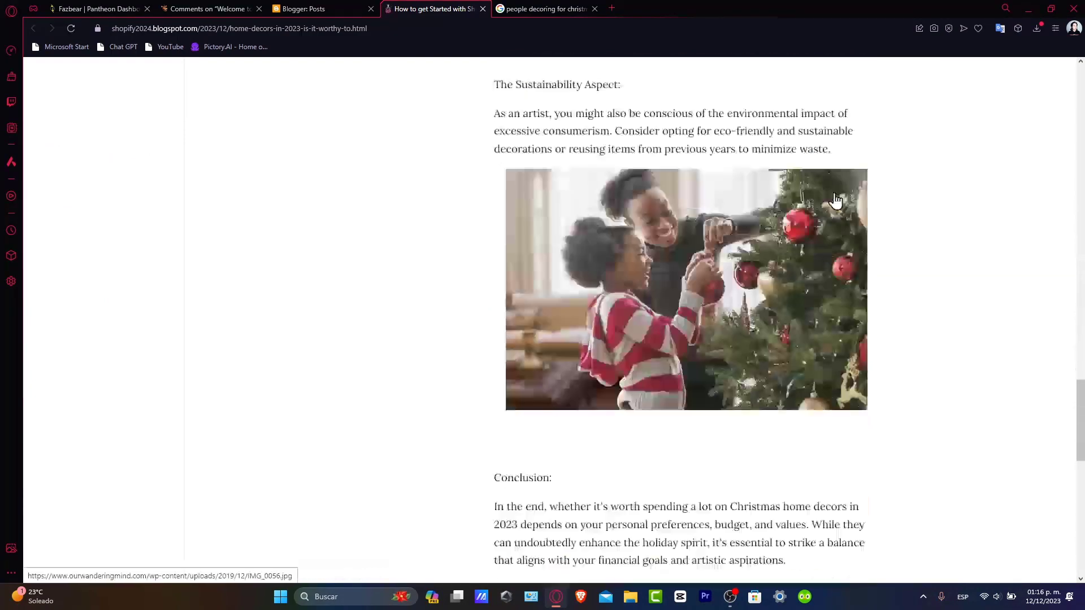
{"action": "scroll", "scroll_direction": "down", "scroll_amount": 3}
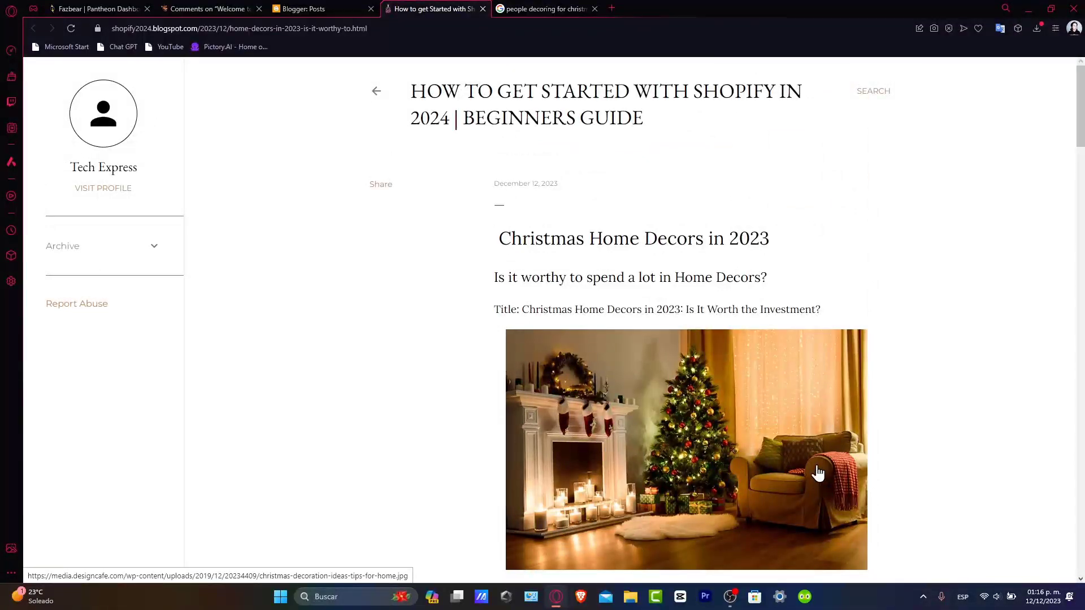
{"action": "mouse_move", "coordinate": [465, 303]}
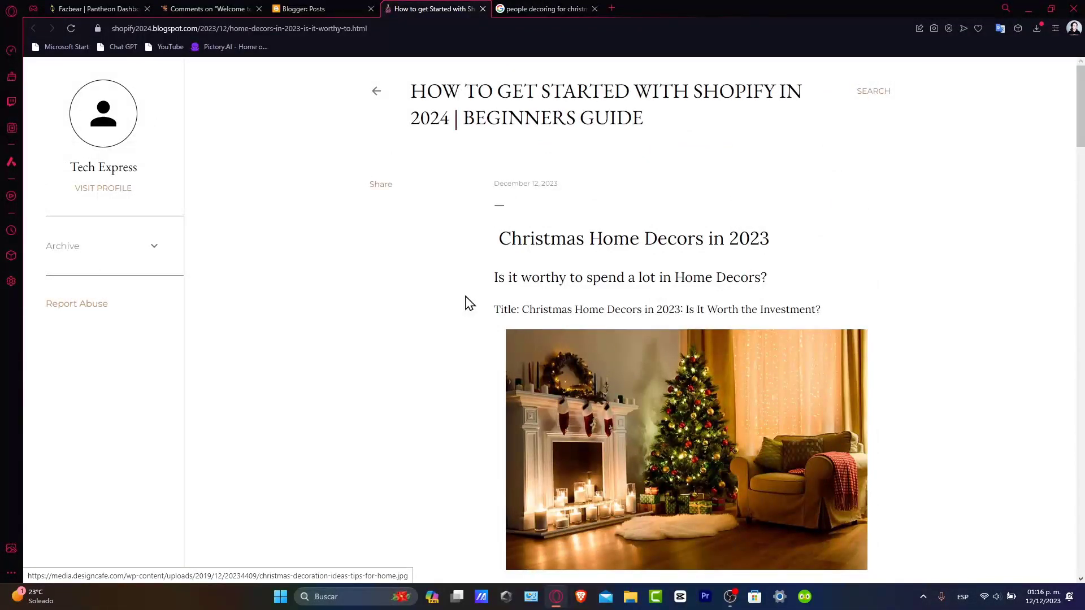
{"action": "left_click", "coordinate": [543, 8]}
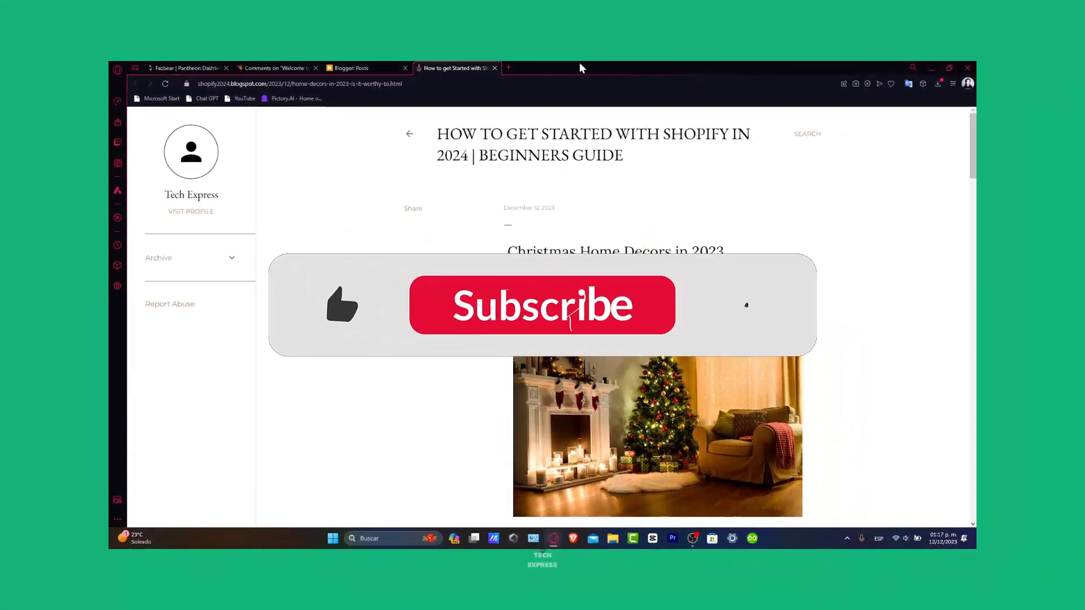
{"action": "left_click", "coordinate": [542, 304]}
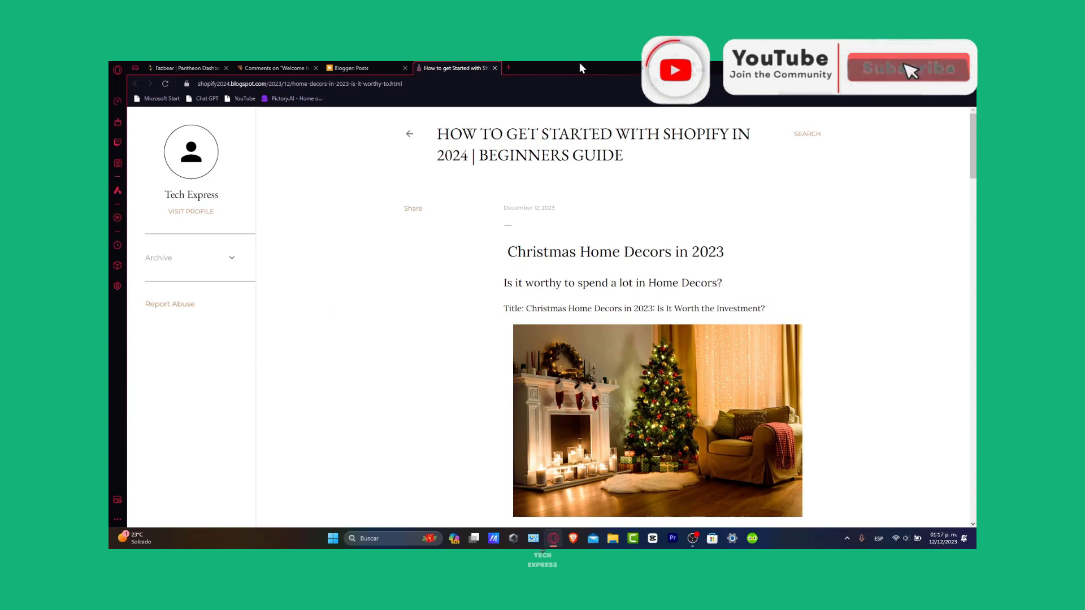
{"action": "left_click", "coordinate": [907, 68]}
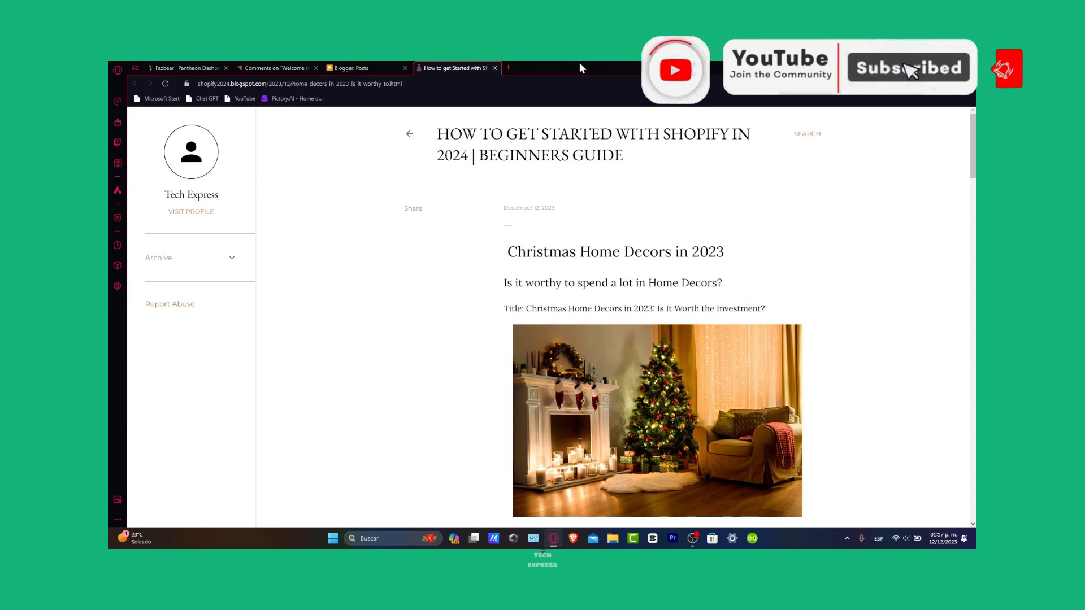